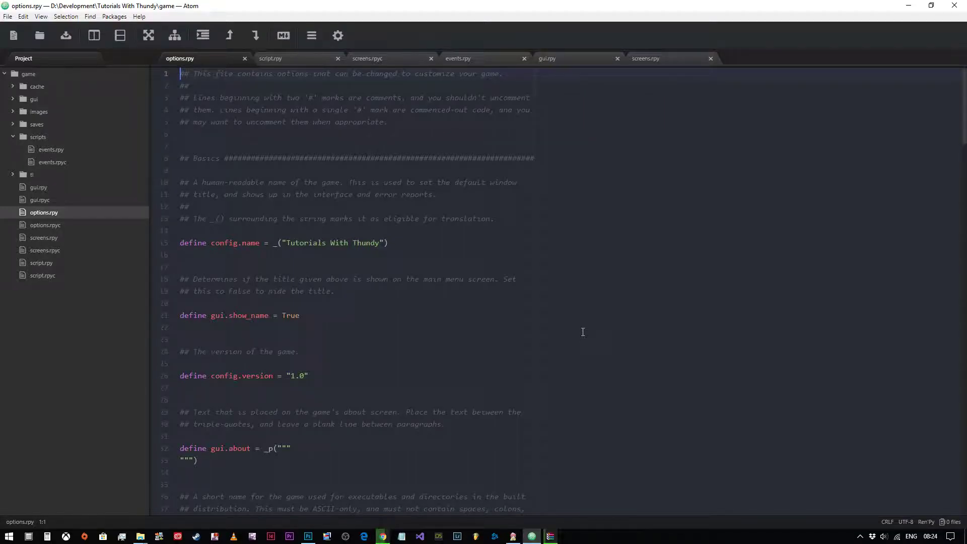
mouse_move(553, 294)
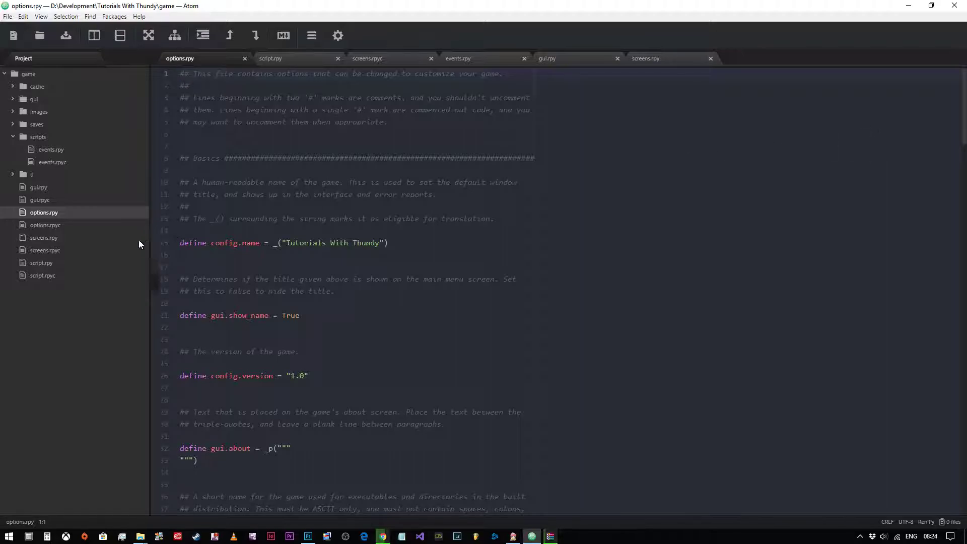
Search screens.rpy for 'main' to land on the main_menu screen definition.
click(43, 237)
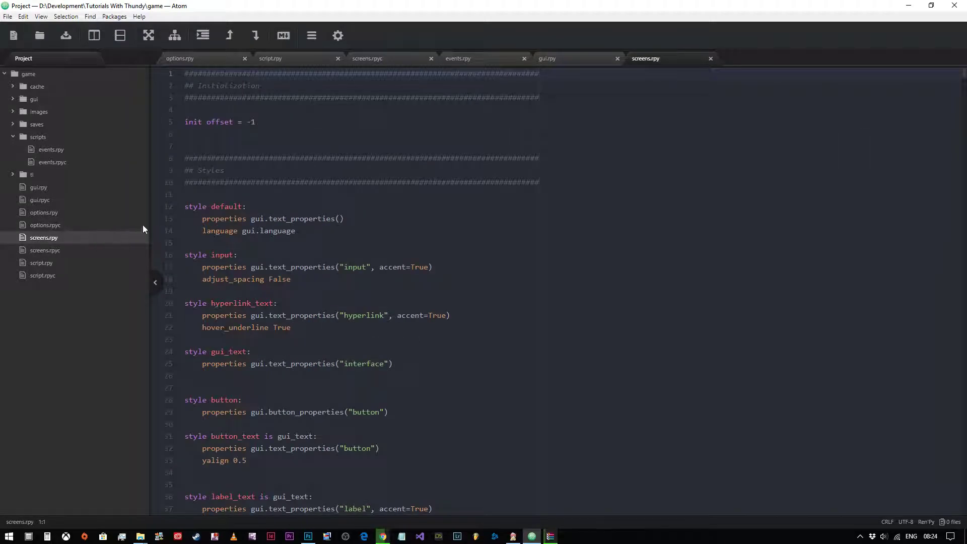
scroll(down, 3)
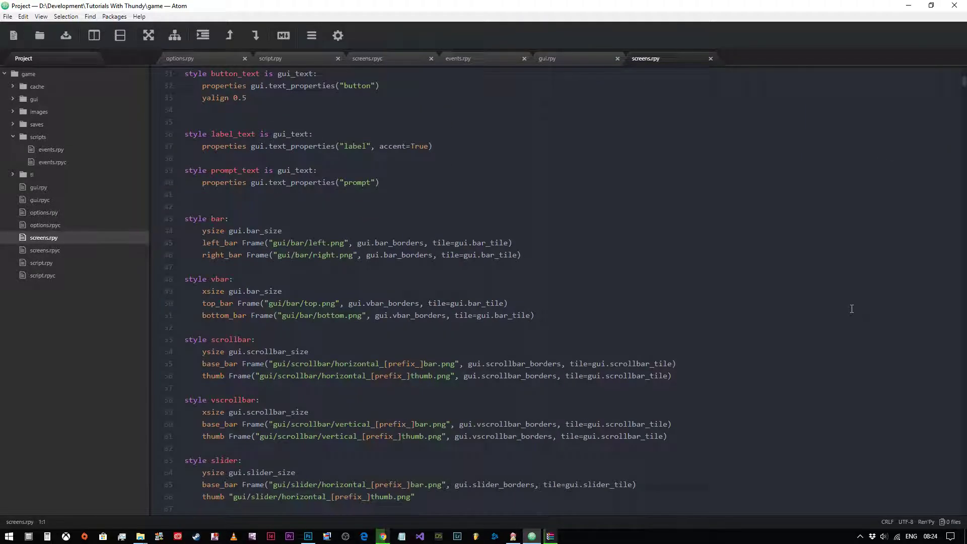
key(ctrl+f)
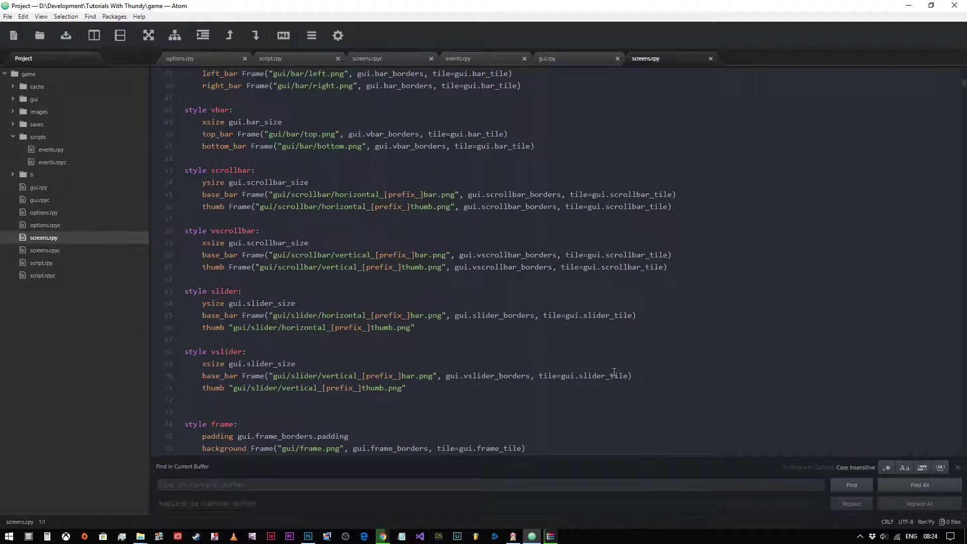
text(main)
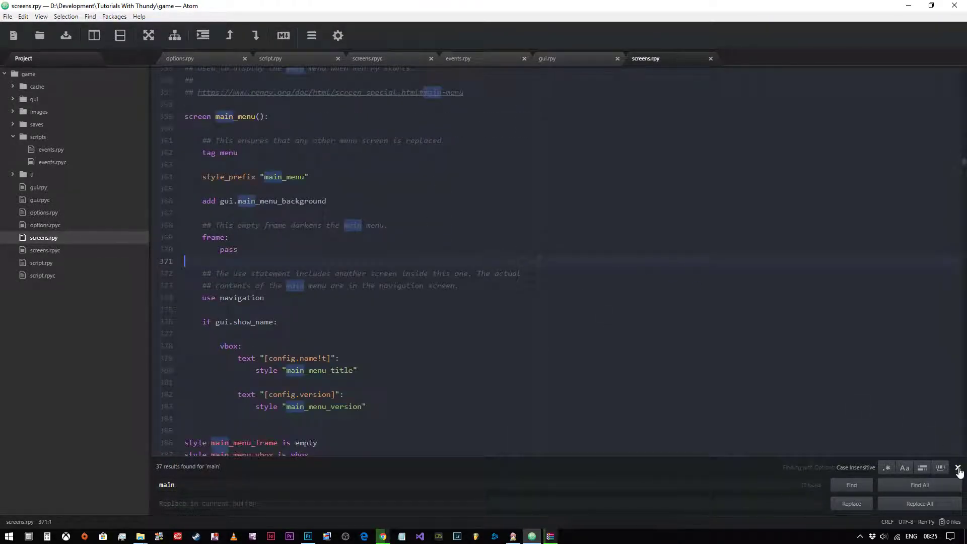
Dismiss the search and scroll through main_menu's code down to its main_menu_frame and main_menu_vbox styles.
click(959, 468)
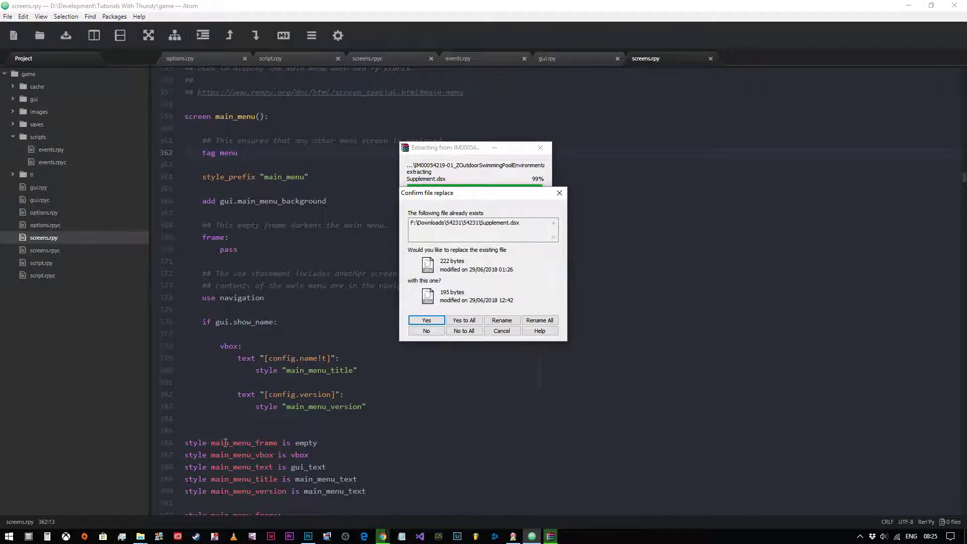
click(425, 320)
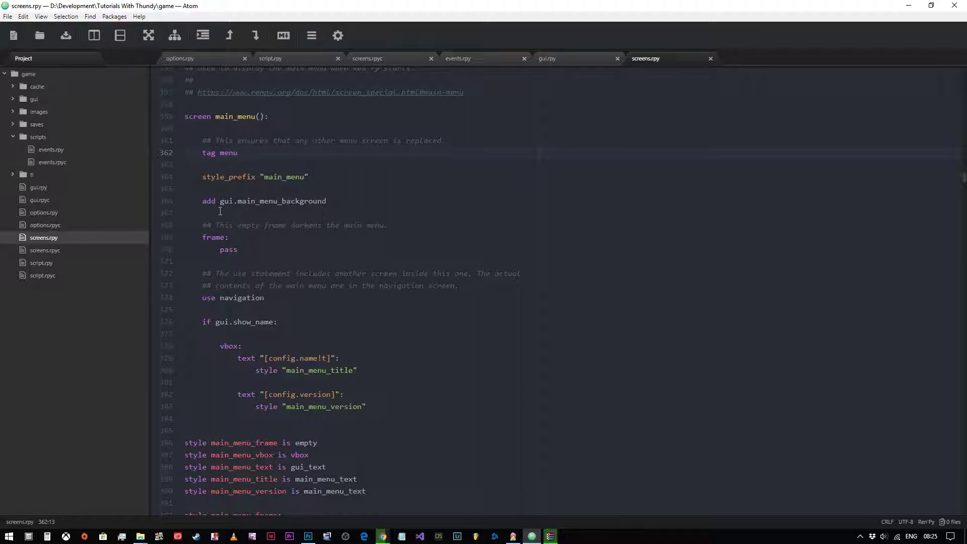
click(238, 154)
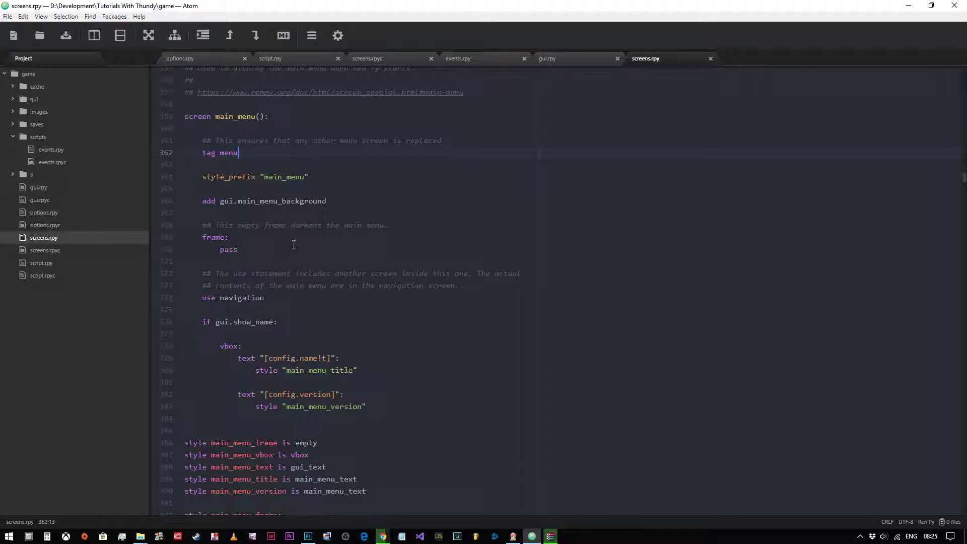
scroll(down, 3)
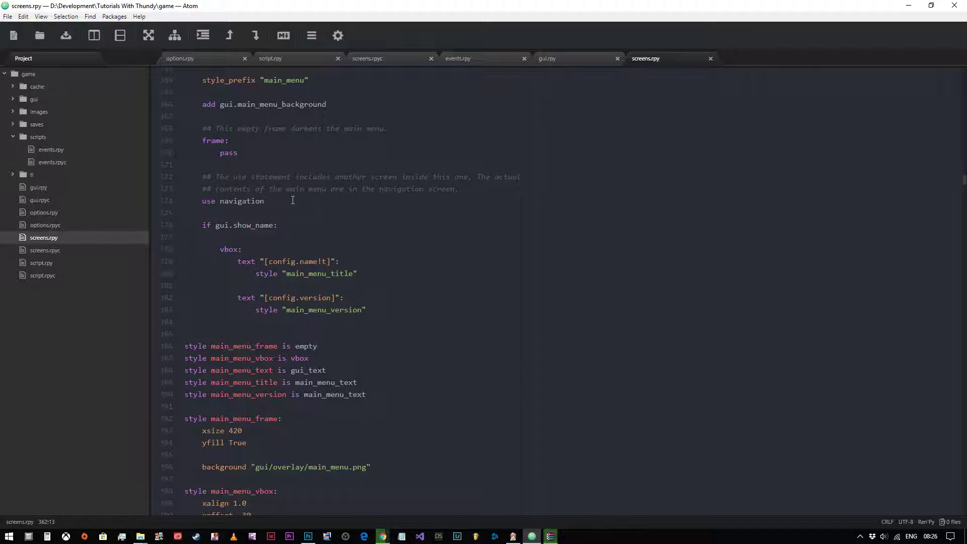
mouse_move(370, 227)
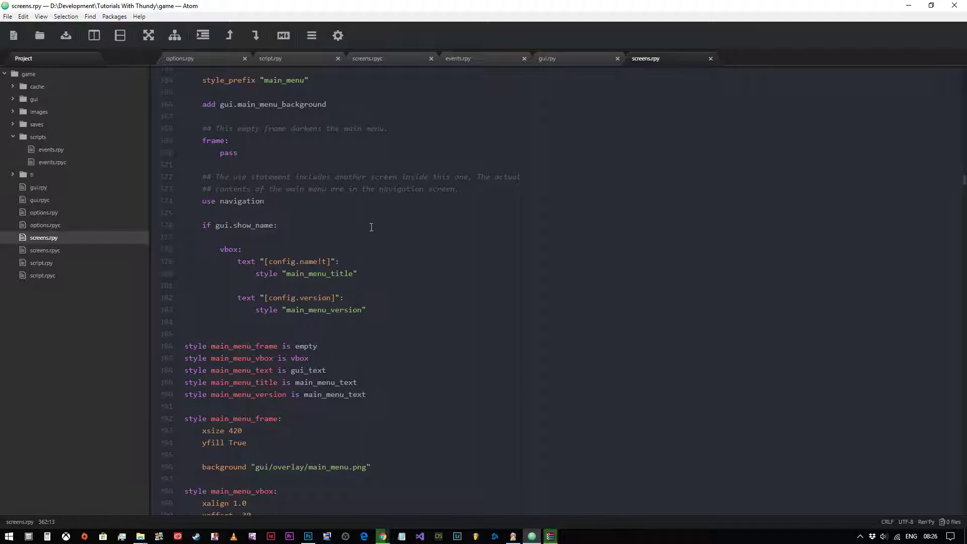
mouse_move(369, 211)
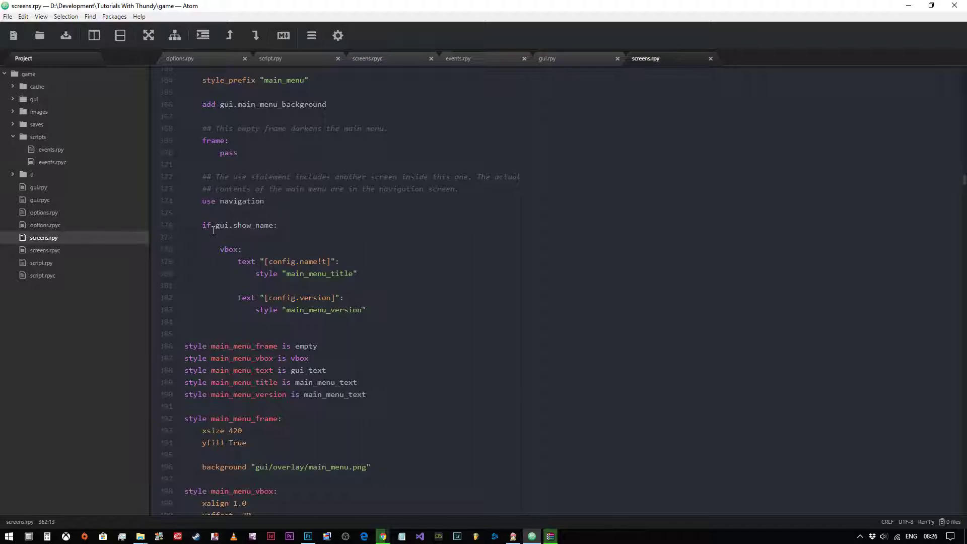
mouse_move(266, 260)
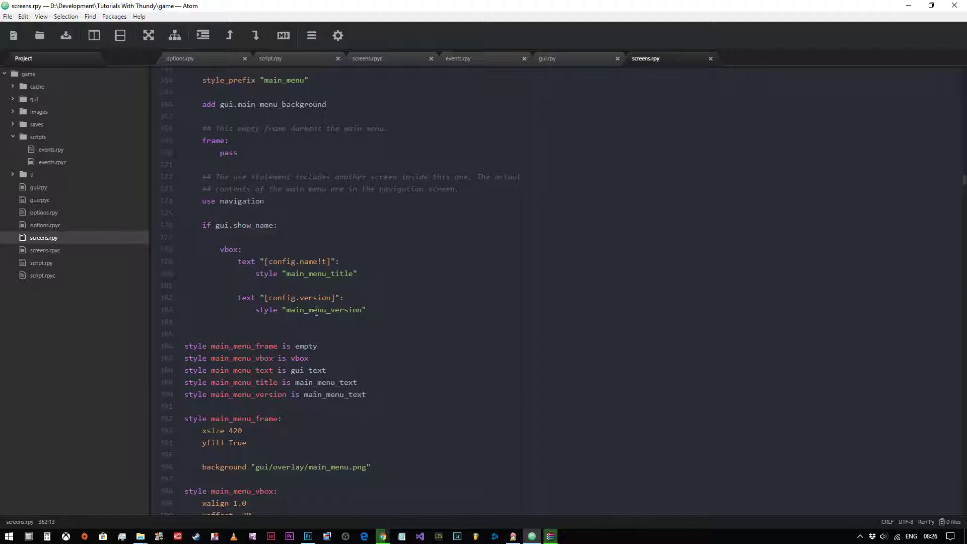
mouse_move(912, 490)
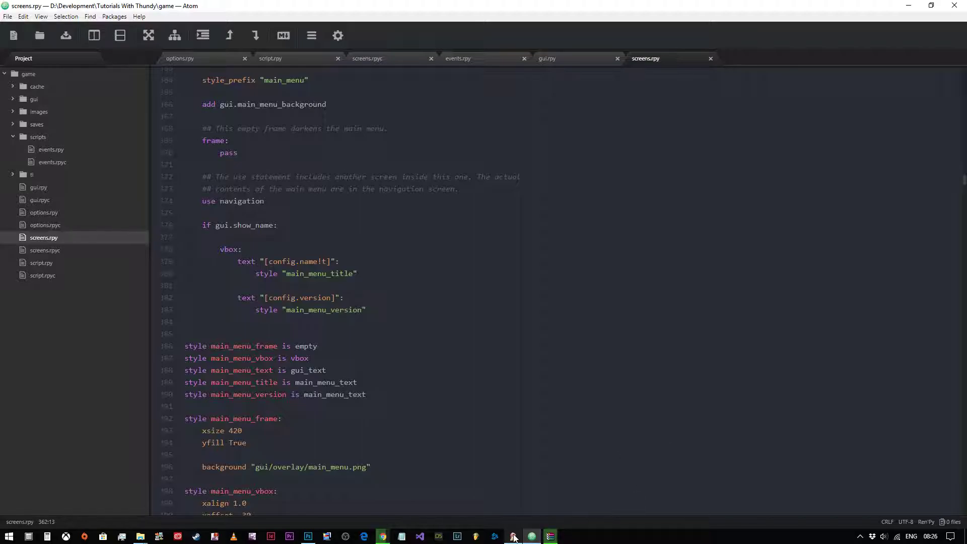
click(512, 535)
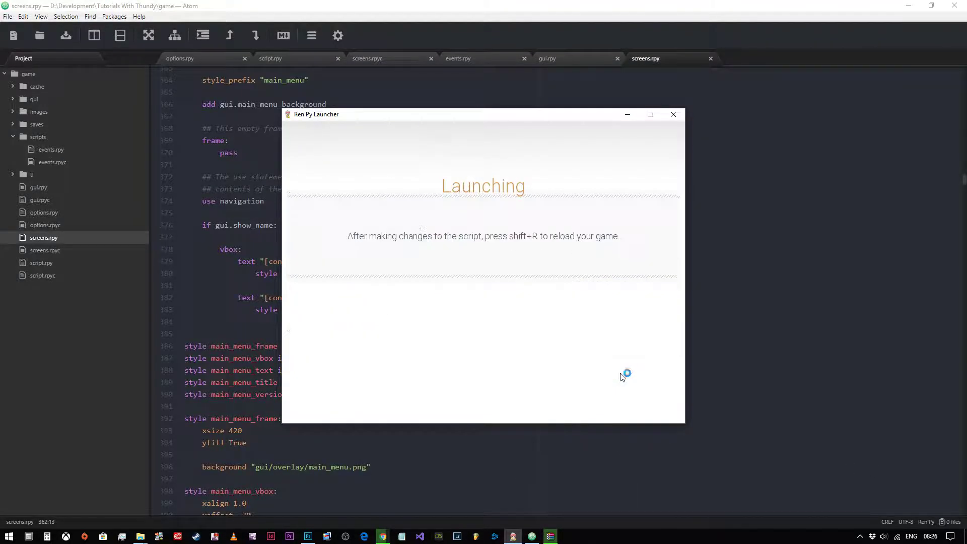
mouse_move(422, 220)
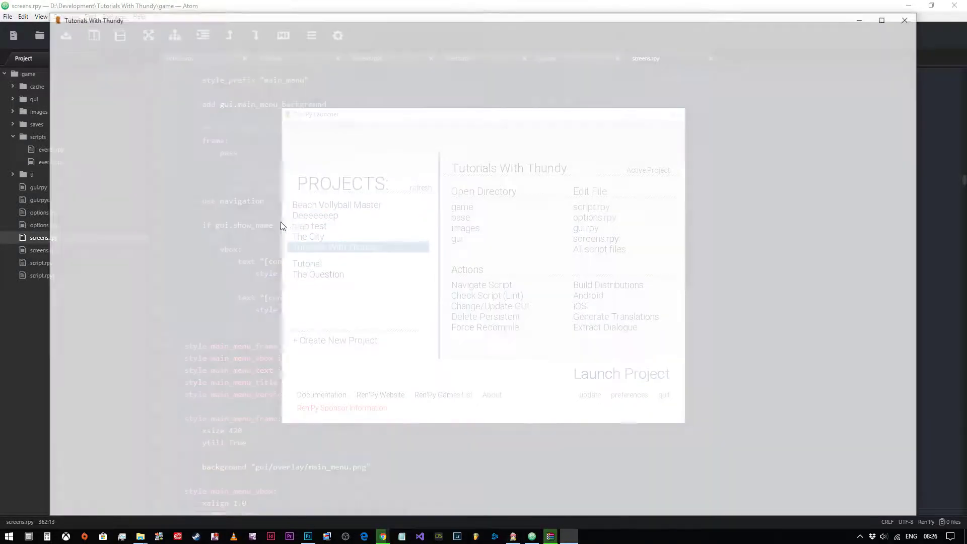
click(620, 373)
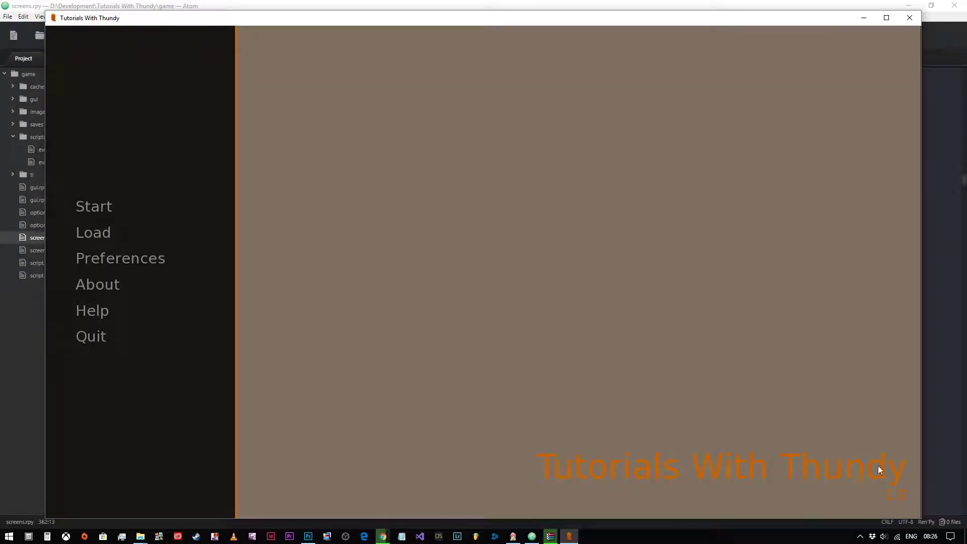
mouse_move(895, 505)
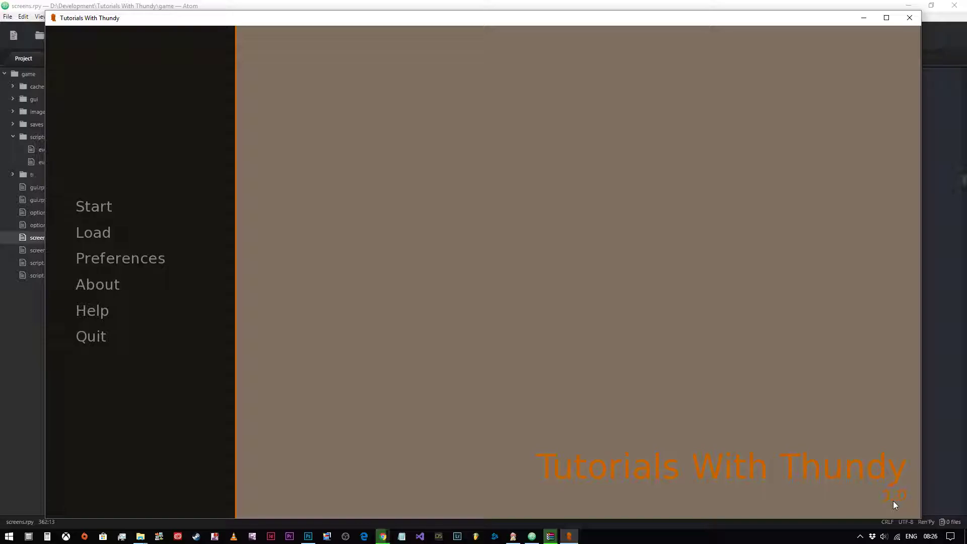
mouse_move(353, 300)
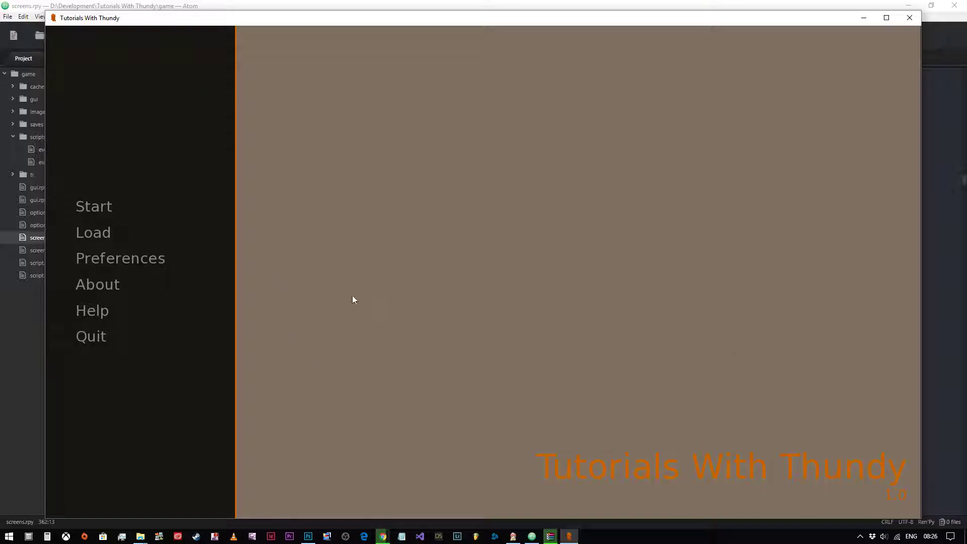
mouse_move(108, 197)
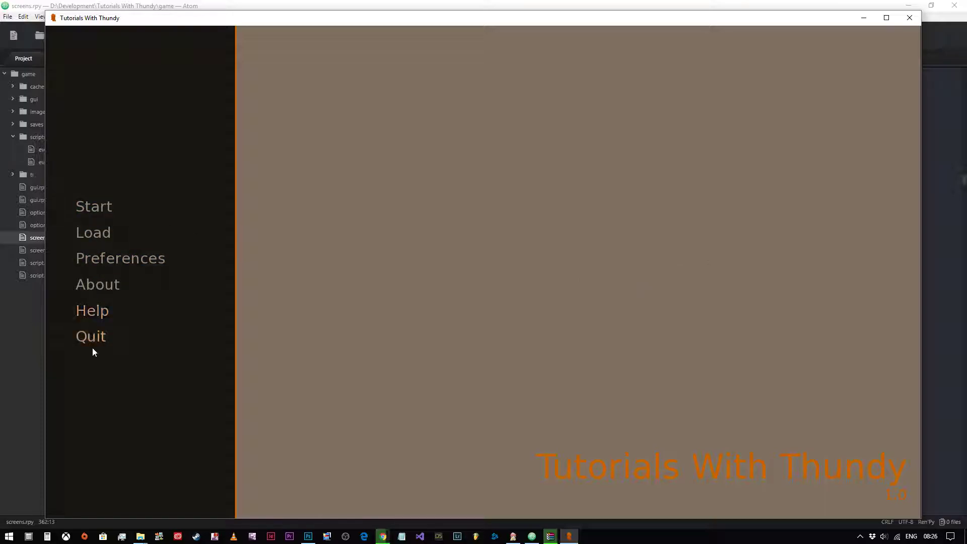
mouse_move(890, 81)
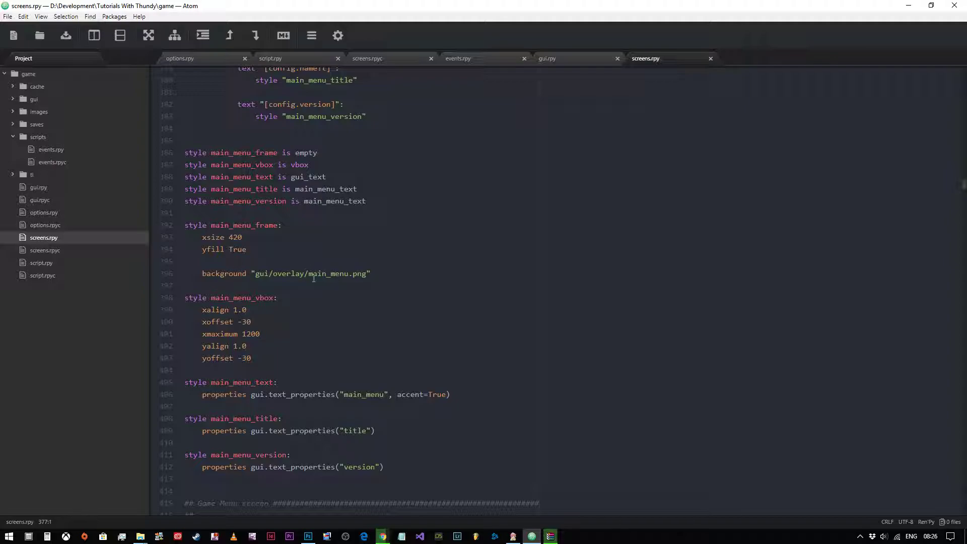
mouse_move(174, 15)
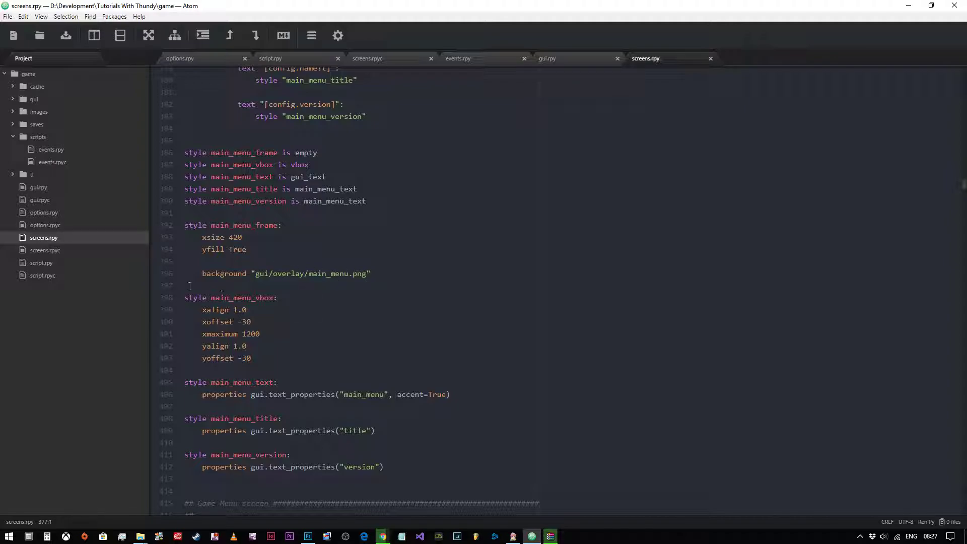
Comment out the background overlay line in style main_menu_frame.
click(373, 273)
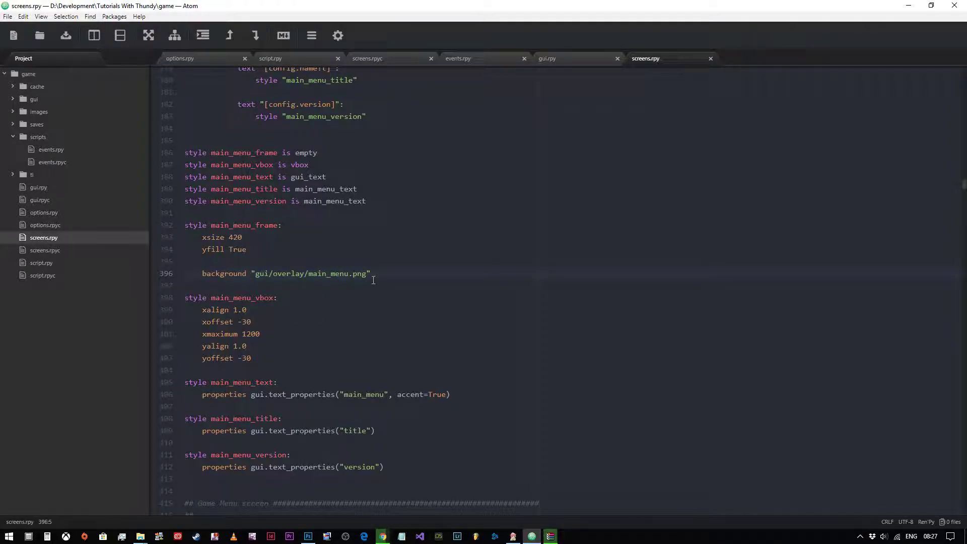
key(ctrl+/)
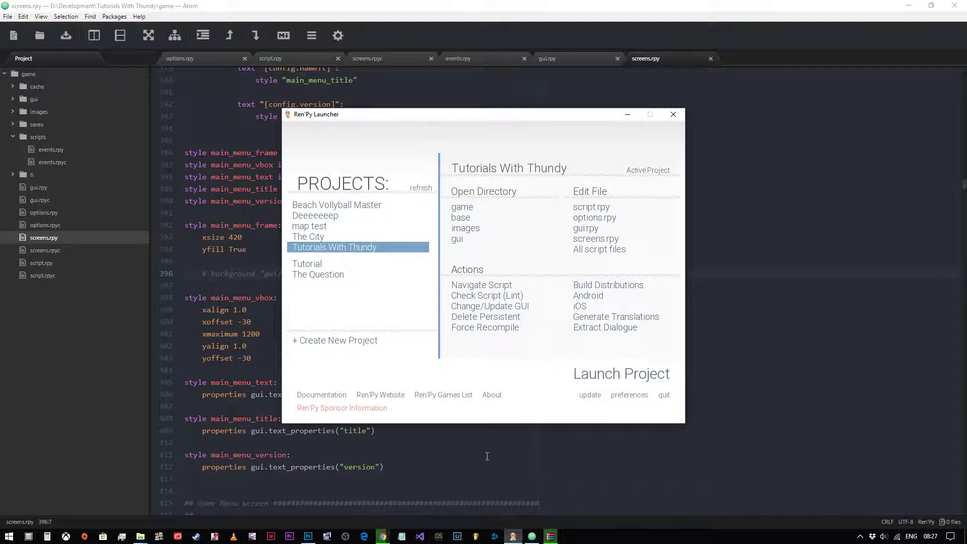
Launch the project to preview the main menu without its dark side frame.
click(621, 373)
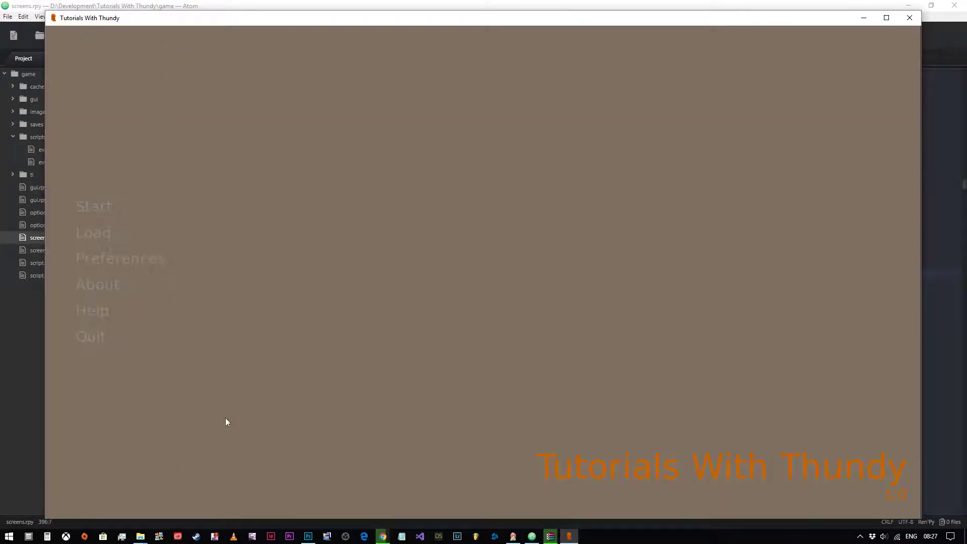
mouse_move(181, 375)
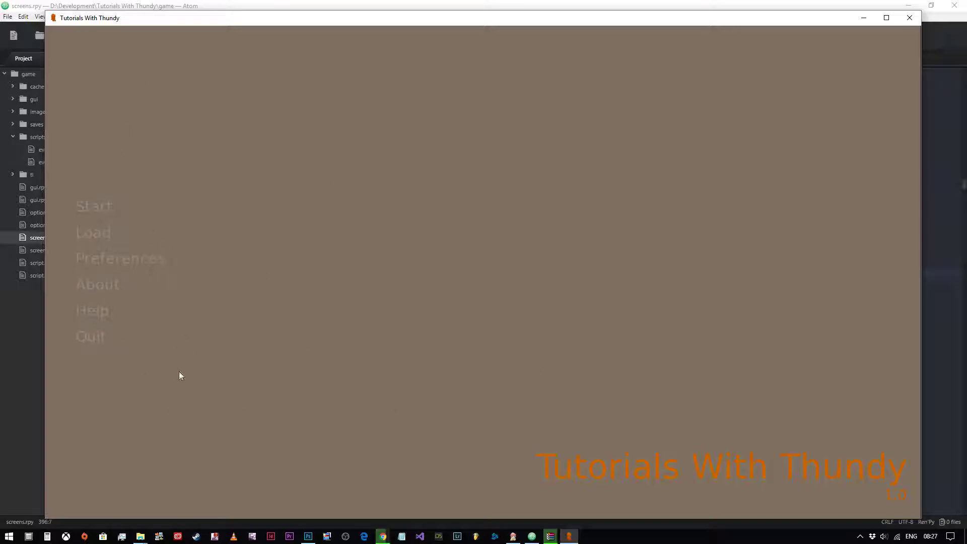
mouse_move(382, 394)
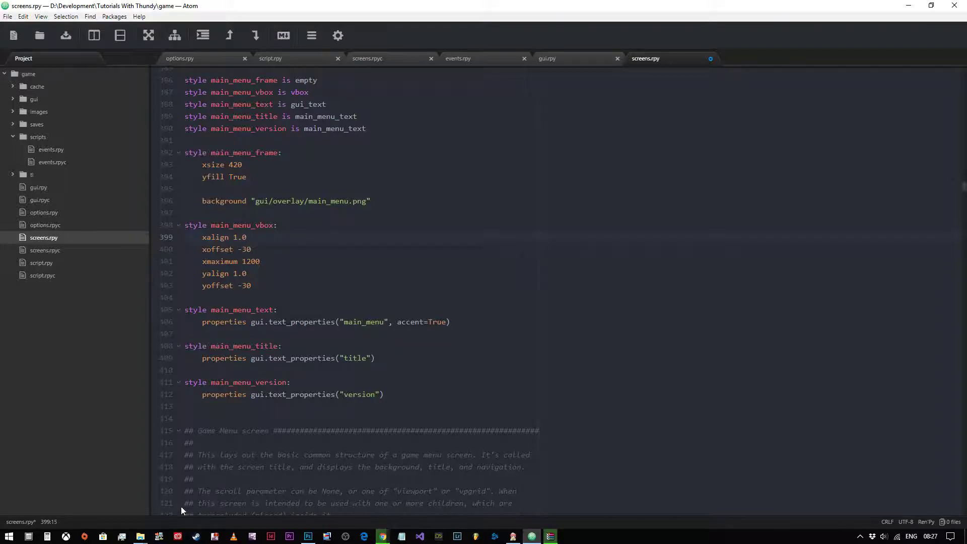
click(246, 238)
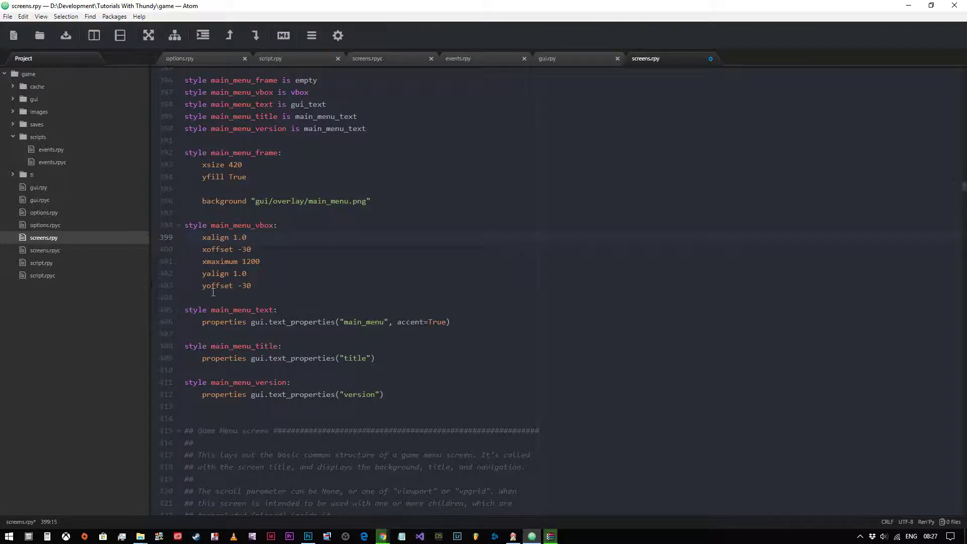
click(248, 237)
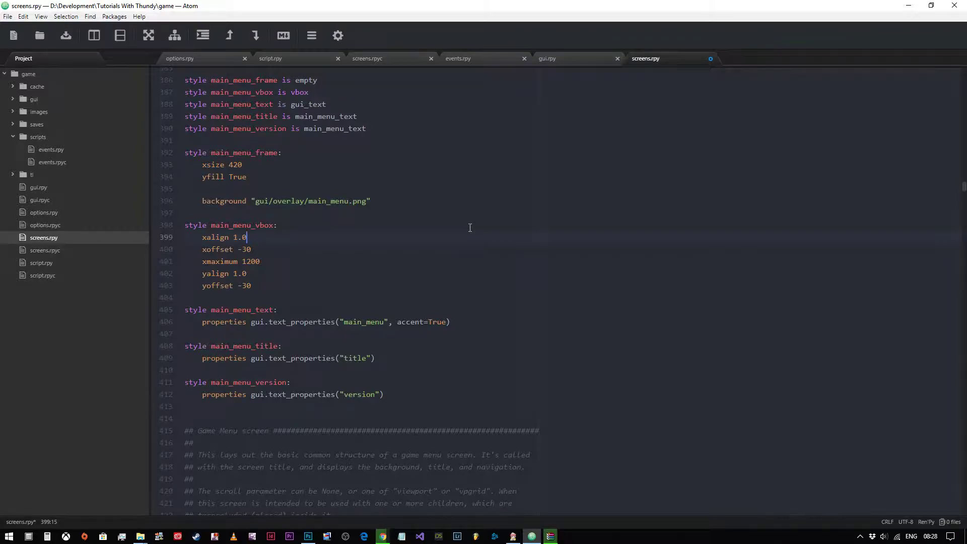
scroll(down, 3)
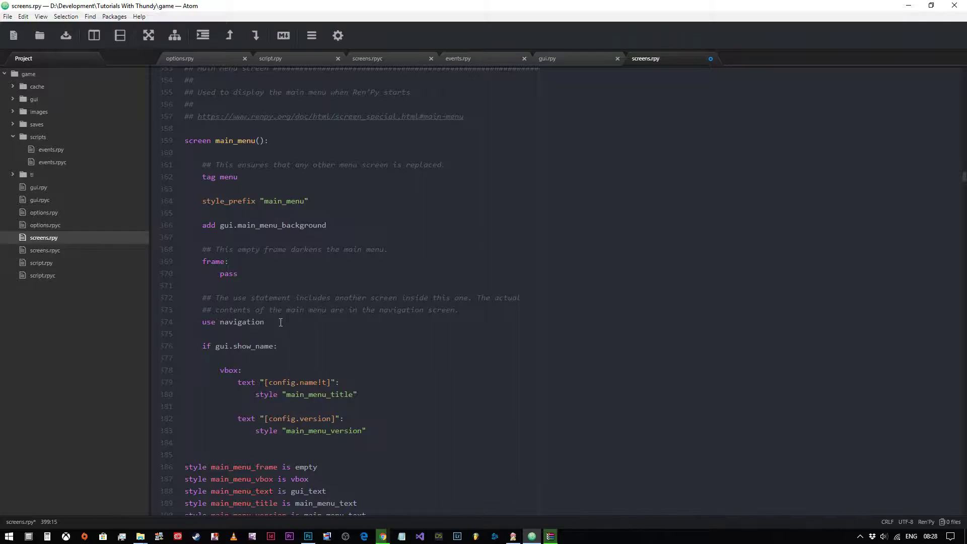
Scroll to the navigation screen's vbox positioning and menu textbuttons.
scroll(up, 3)
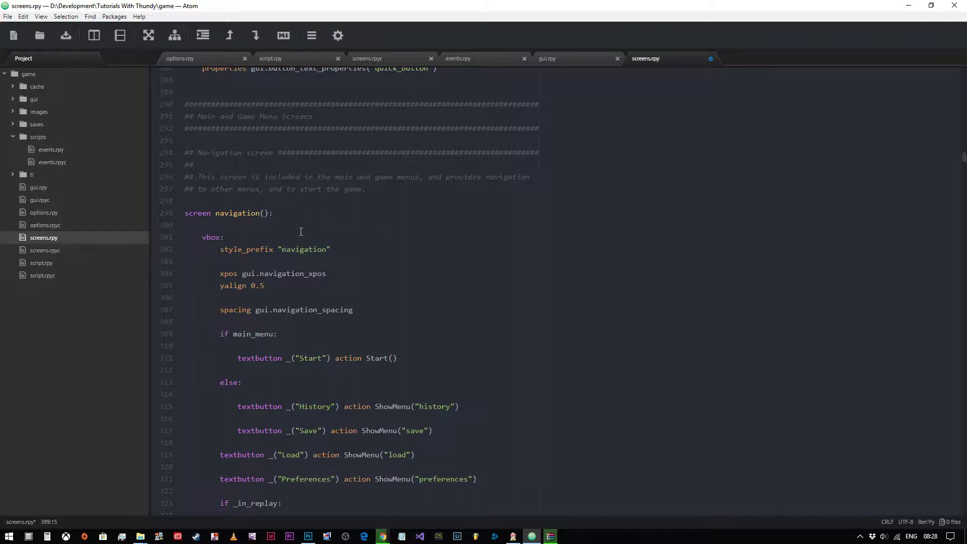
mouse_move(343, 249)
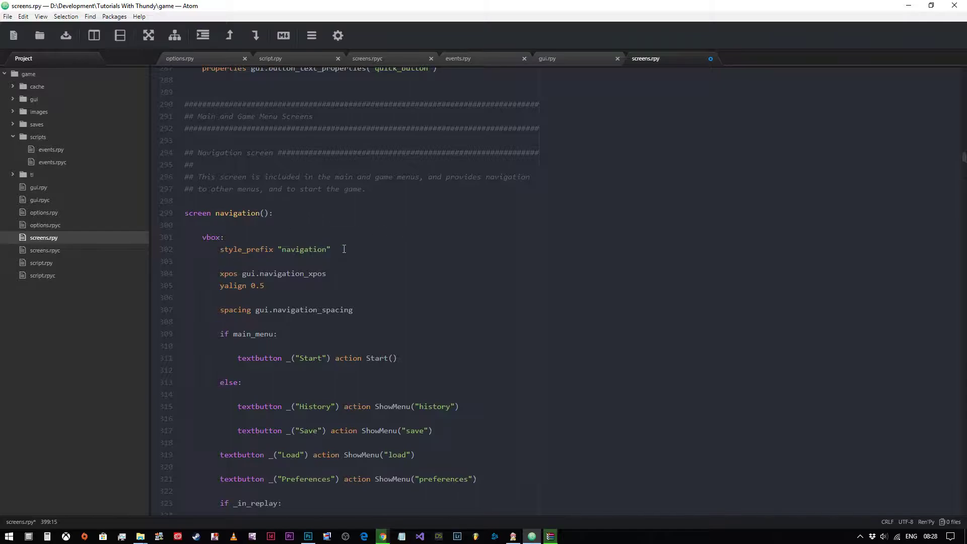
mouse_move(243, 273)
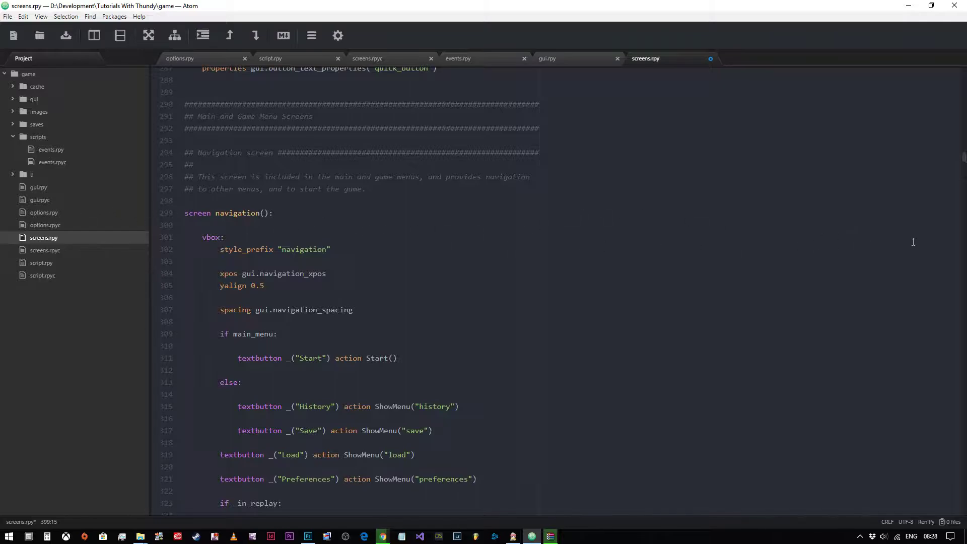
mouse_move(158, 325)
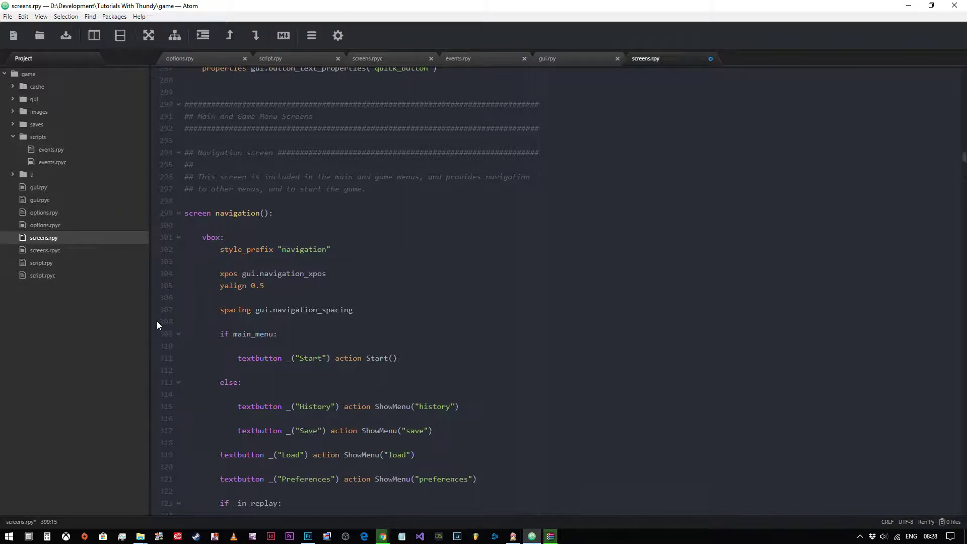
scroll(down, 3)
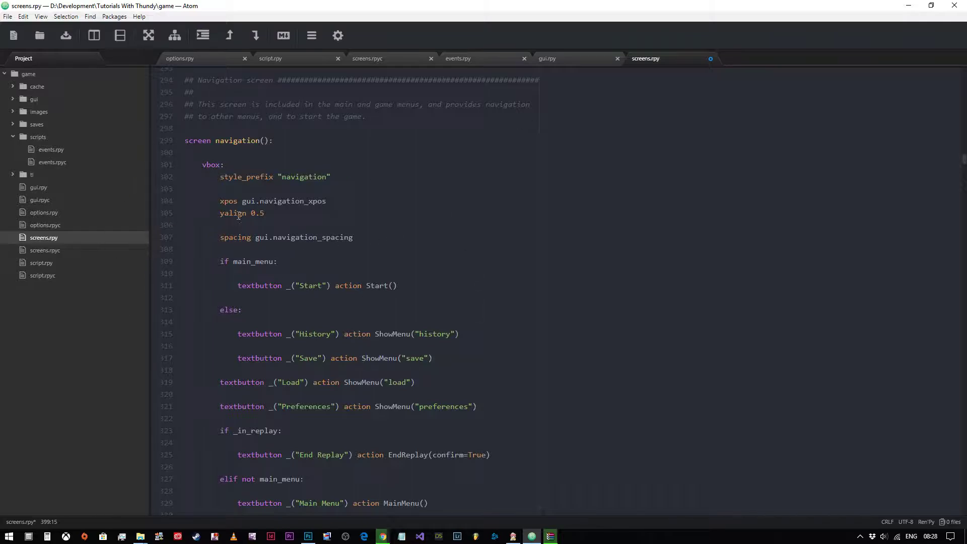
scroll(down, 3)
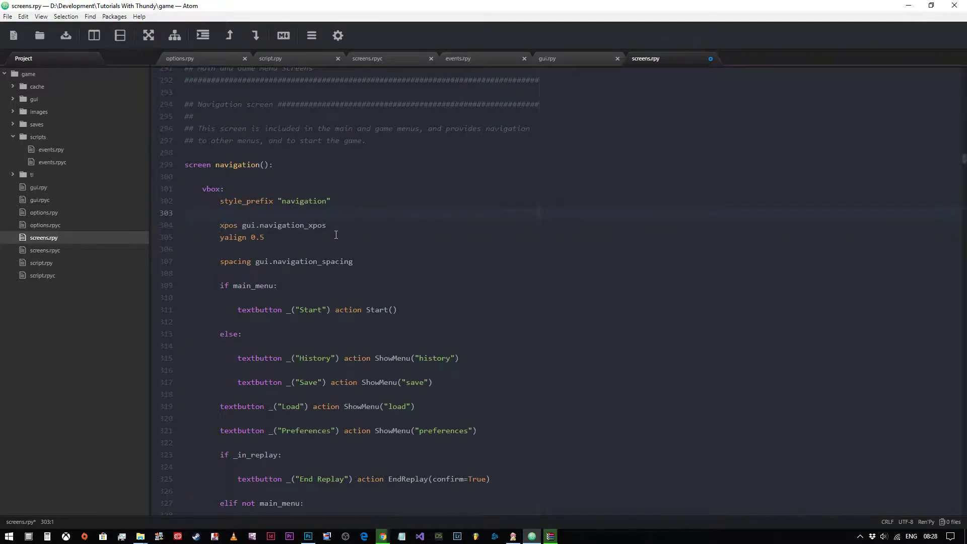
Add an 'if main_menu: xpos 400' block to the navigation vbox followed by 'else:'.
text(if m)
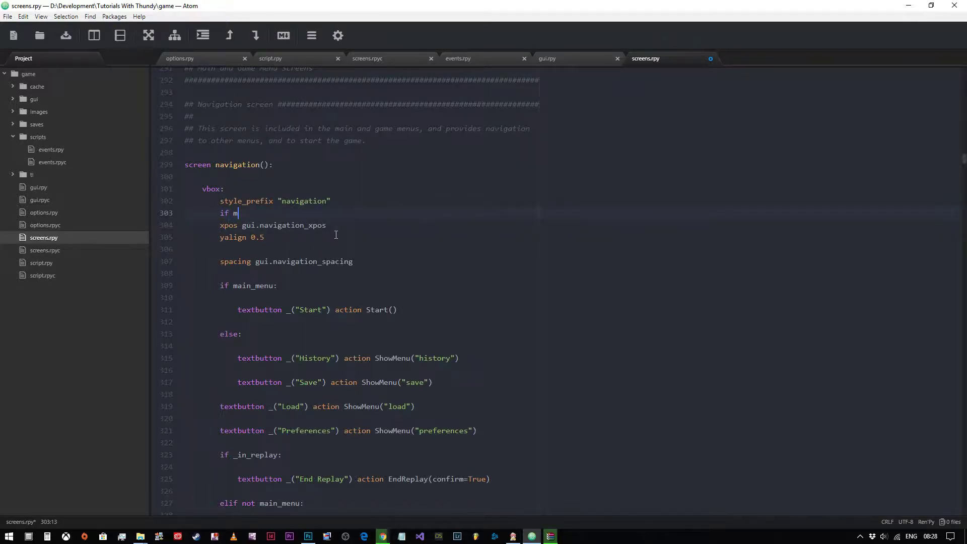
text(ain_menu:)
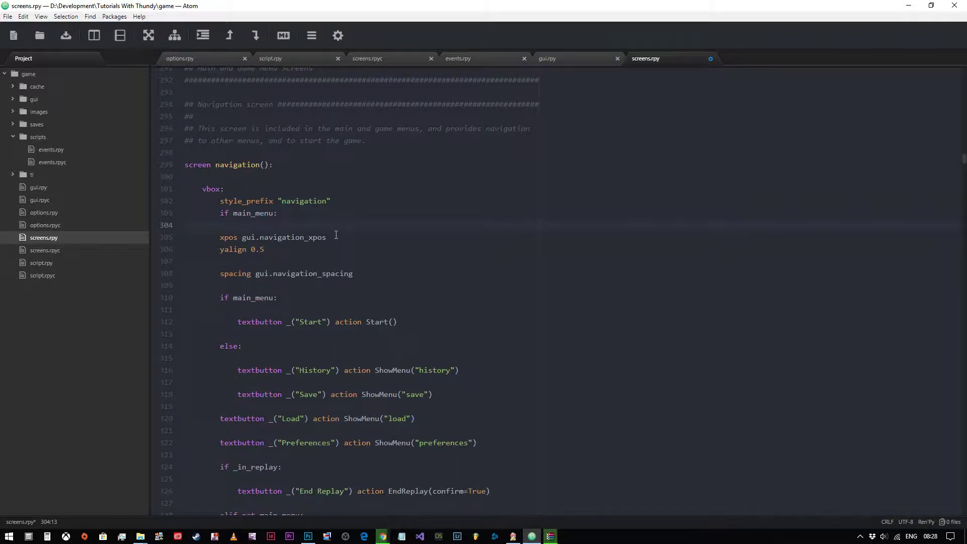
text(xpos)
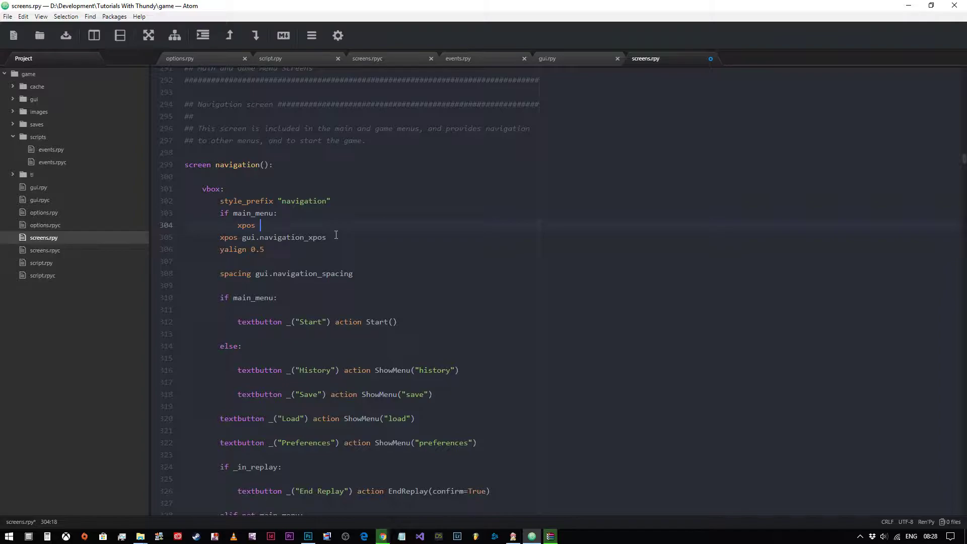
text(400)
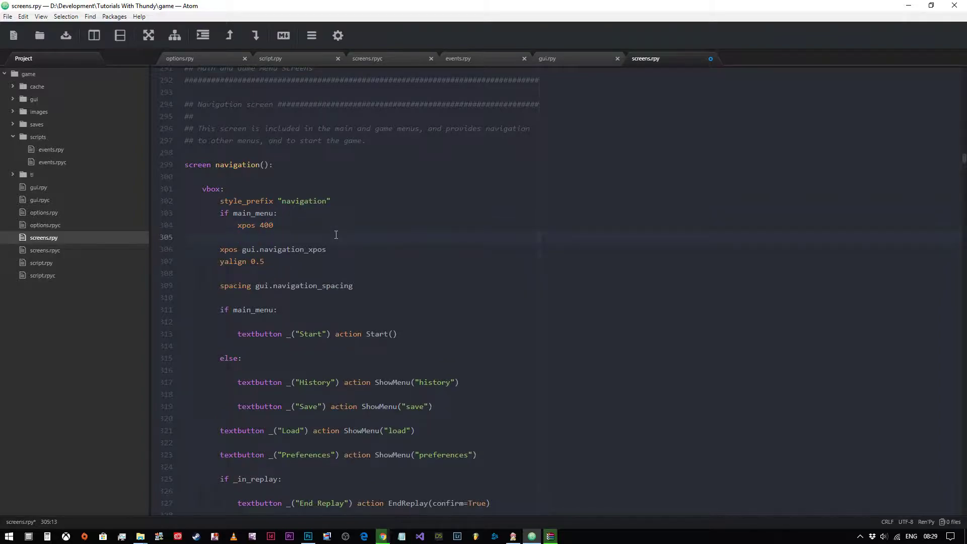
text(else:)
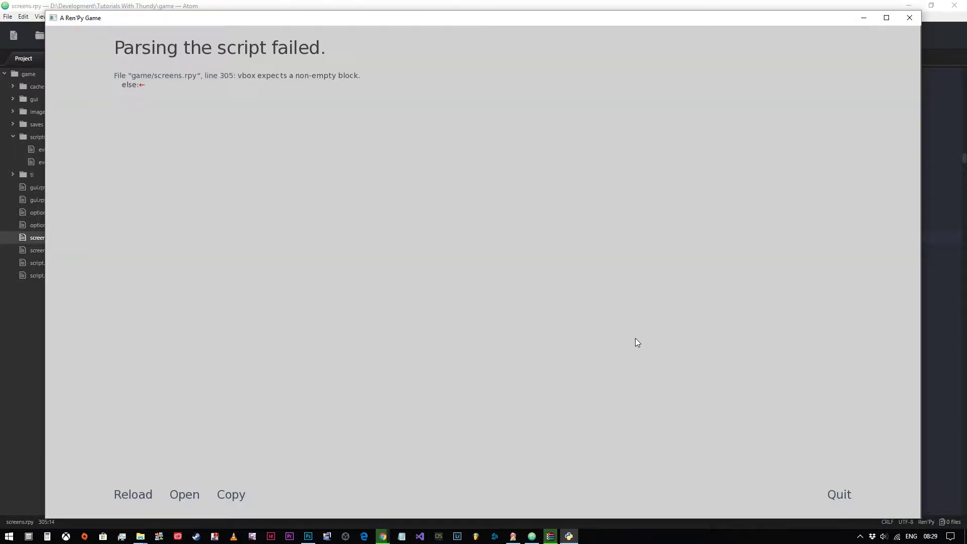
mouse_move(839, 493)
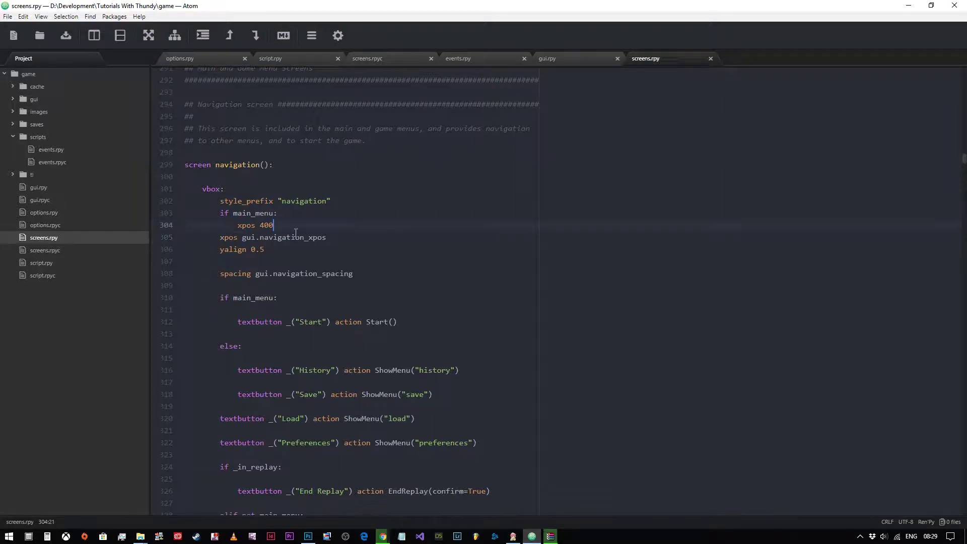
Move 'xpos gui.navigation_xpos' above the 'if main_menu: xpos 400' override.
key(enter)
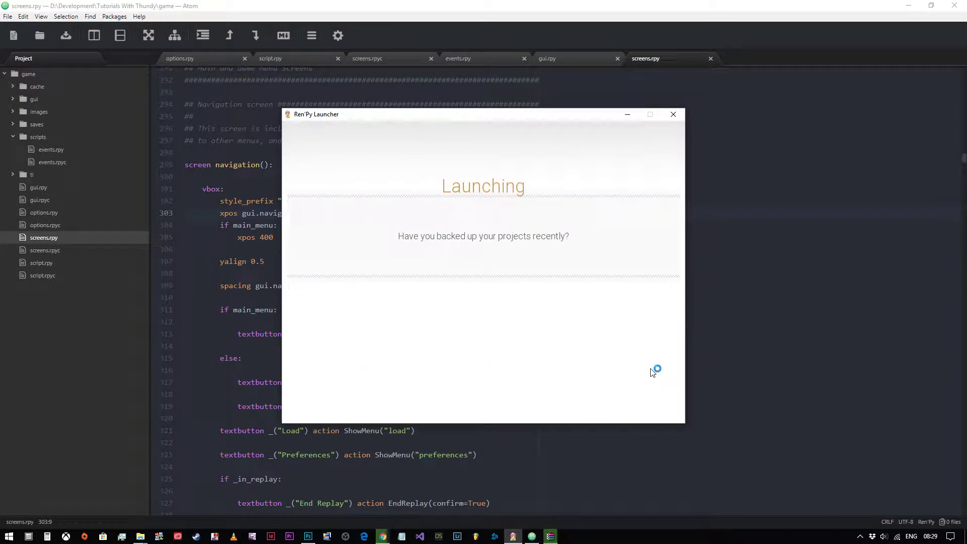
mouse_move(643, 361)
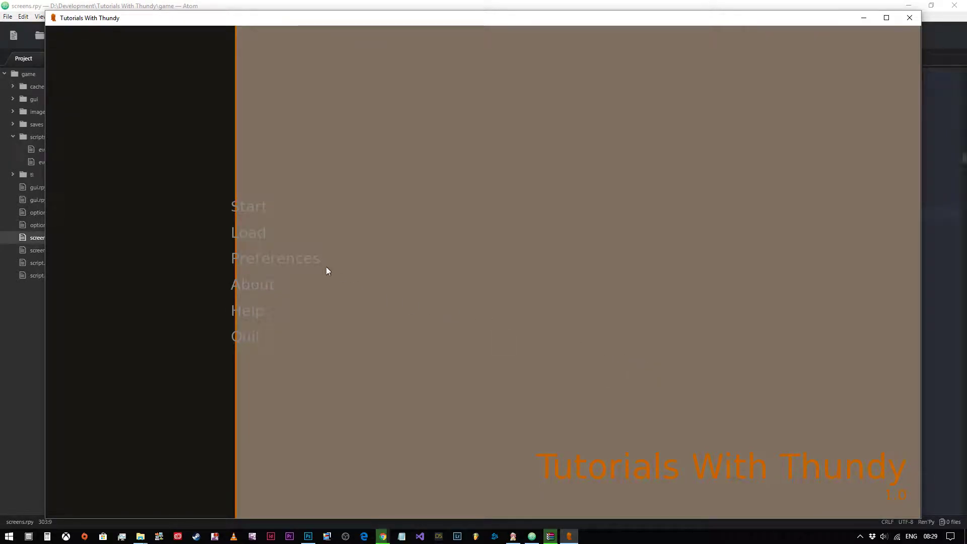
mouse_move(250, 206)
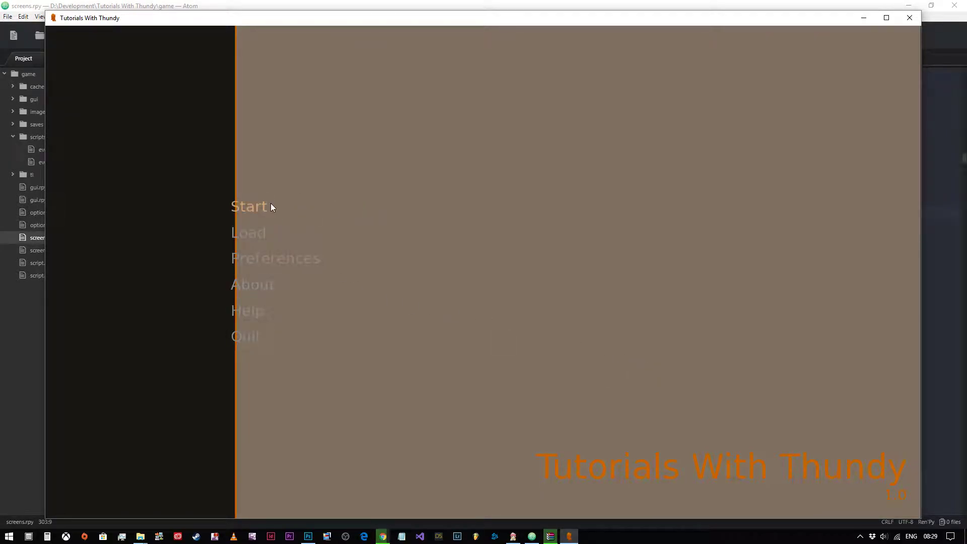
Start the game from the shifted main menu to reach the in-game Save screen menu.
click(249, 205)
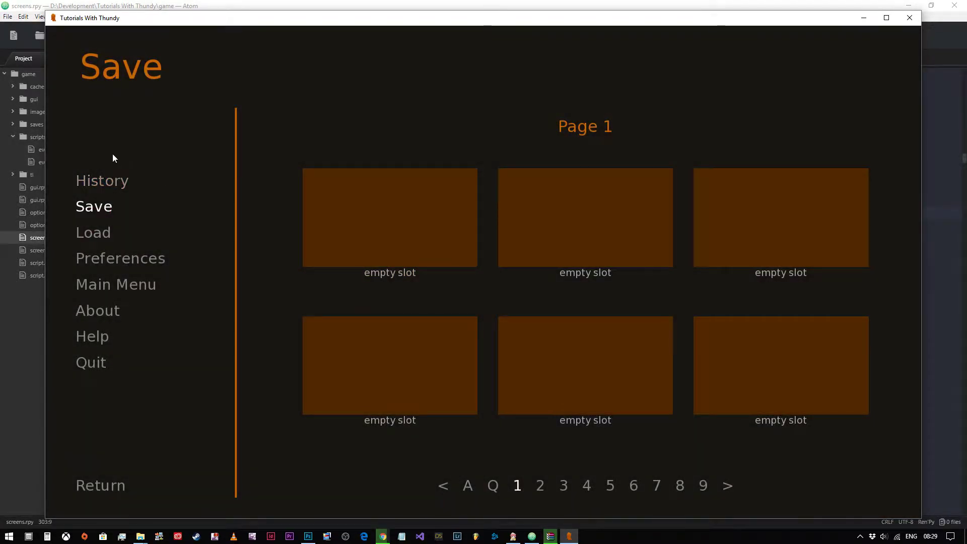
mouse_move(96, 476)
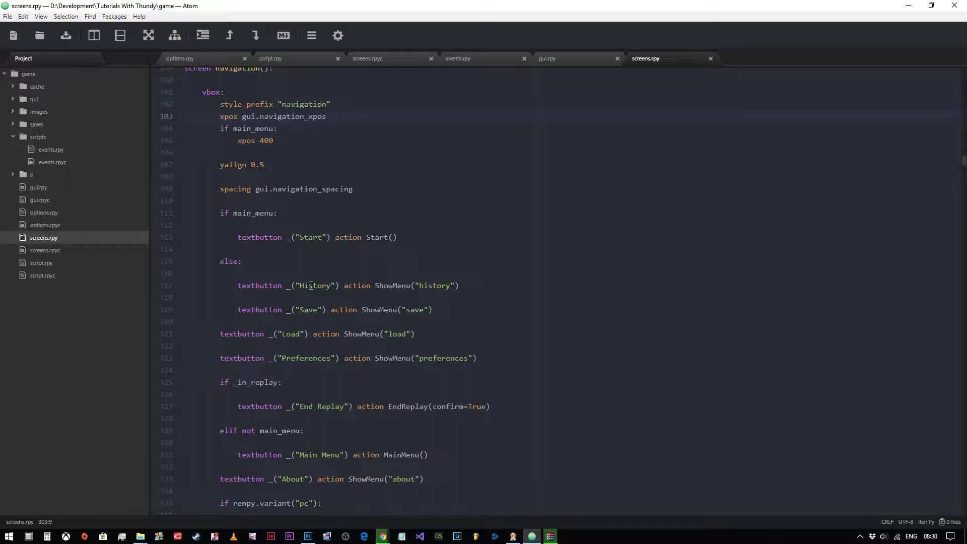
Comment out the History and Preferences textbuttons in the navigation screen.
click(221, 116)
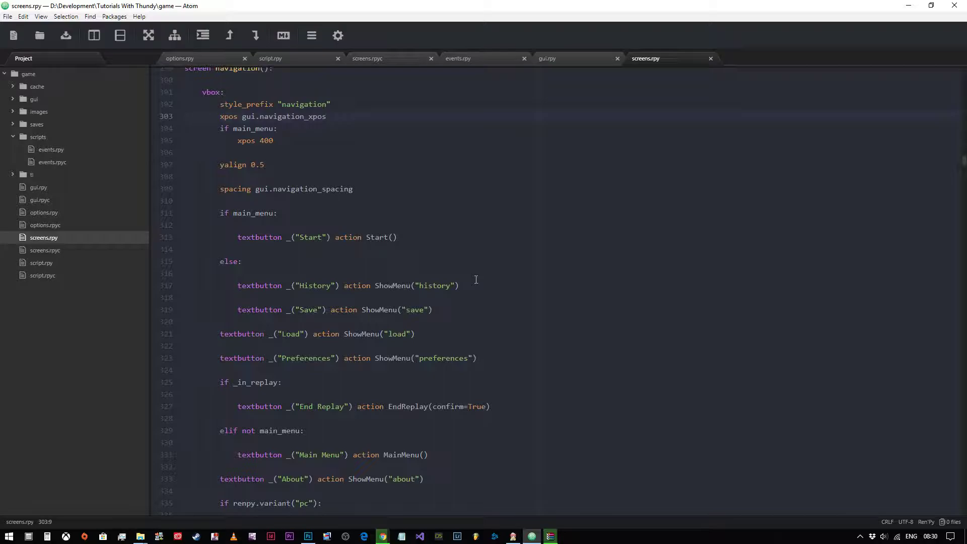
click(220, 116)
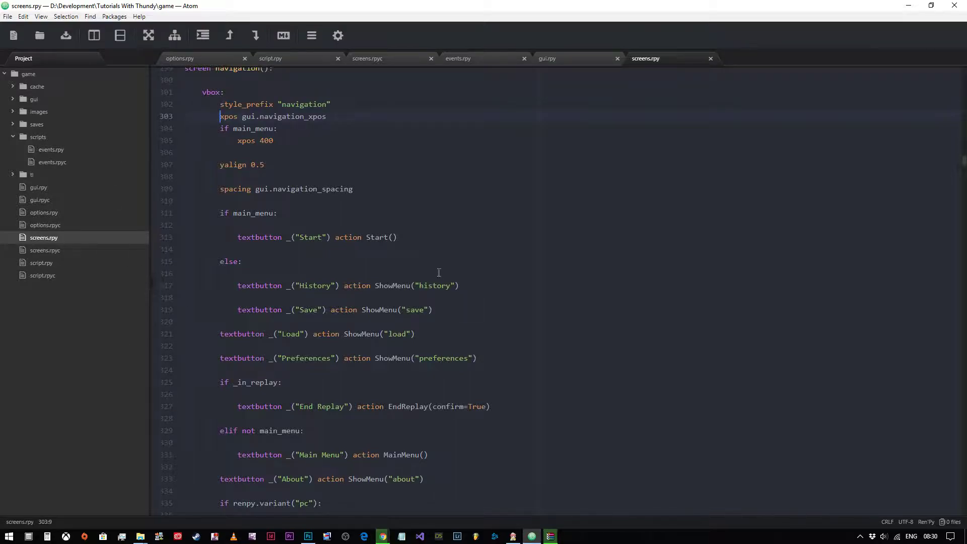
mouse_move(226, 287)
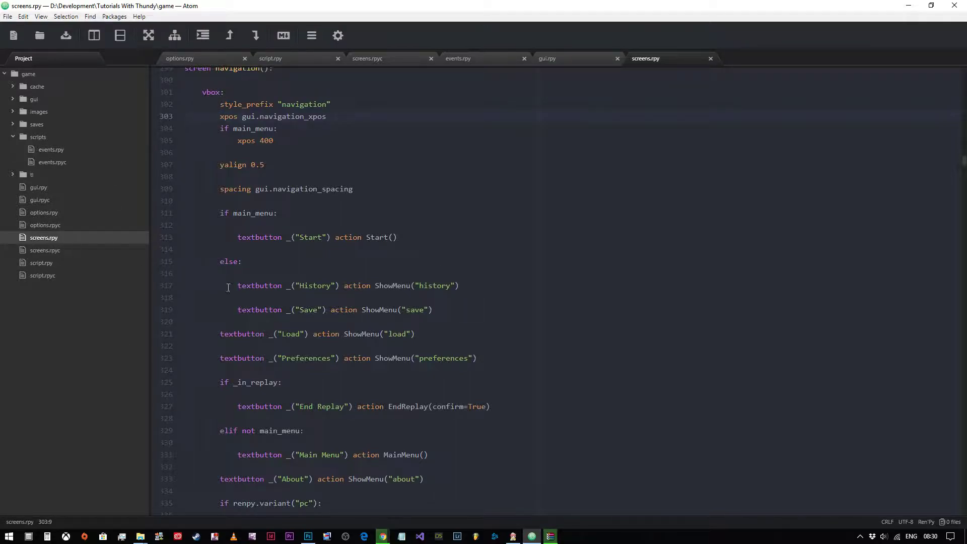
text(#)
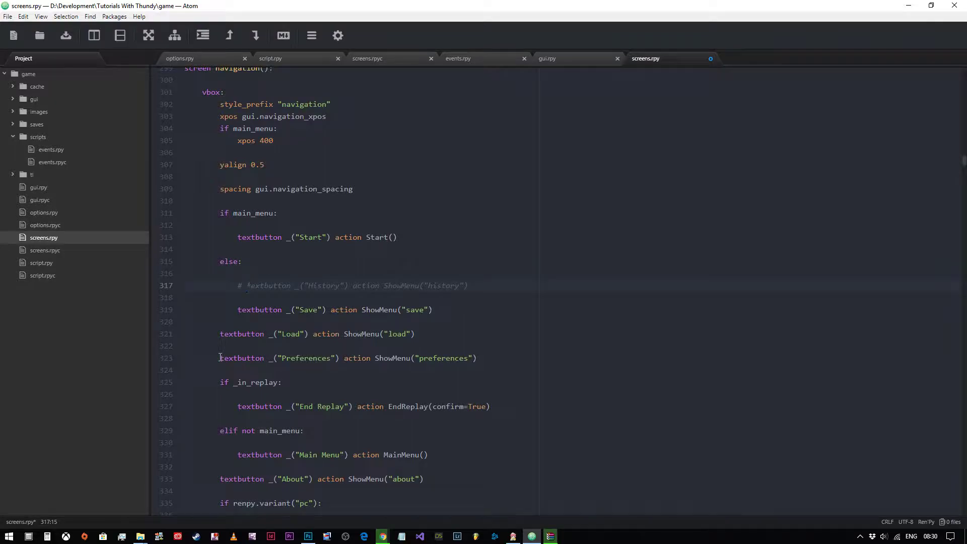
text(#)
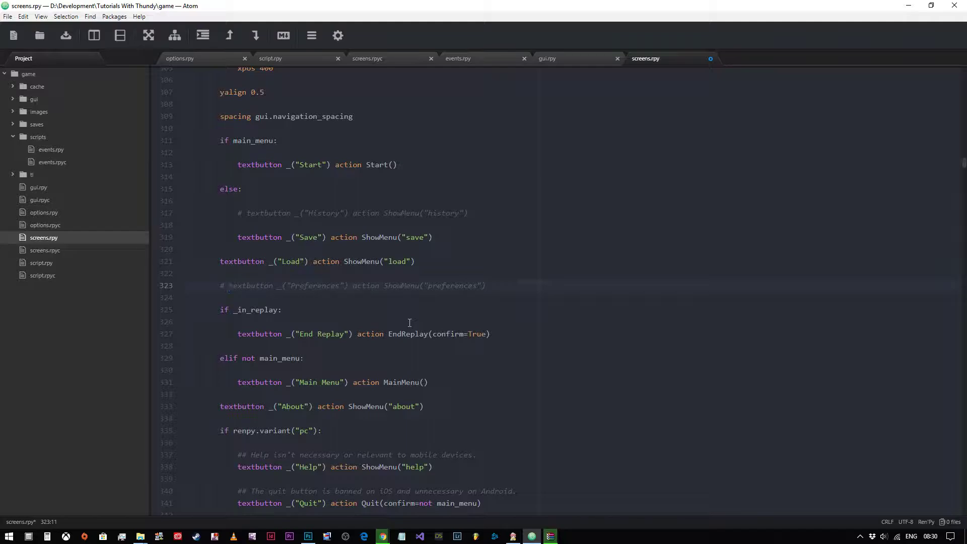
Select the 'elif not main_menu:' Main Menu block for removal.
click(228, 285)
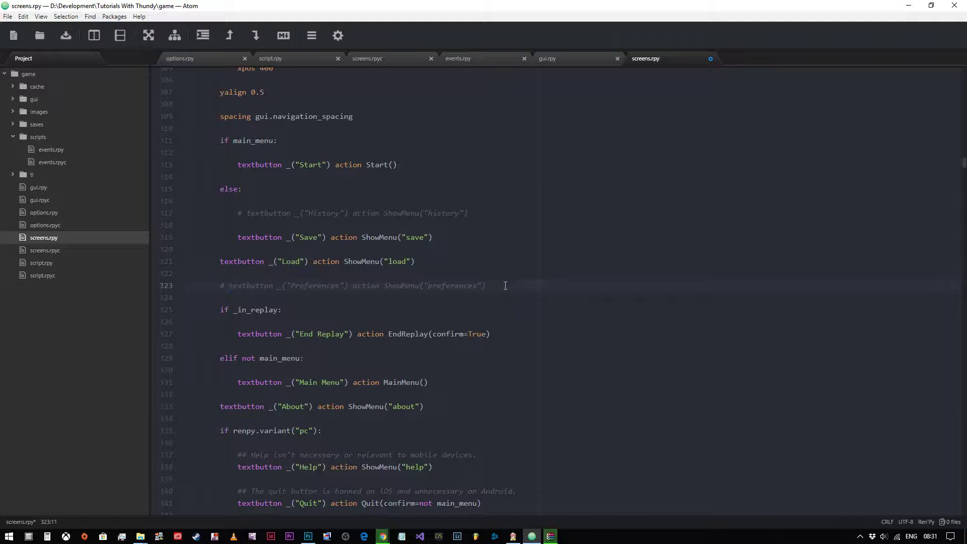
click(229, 285)
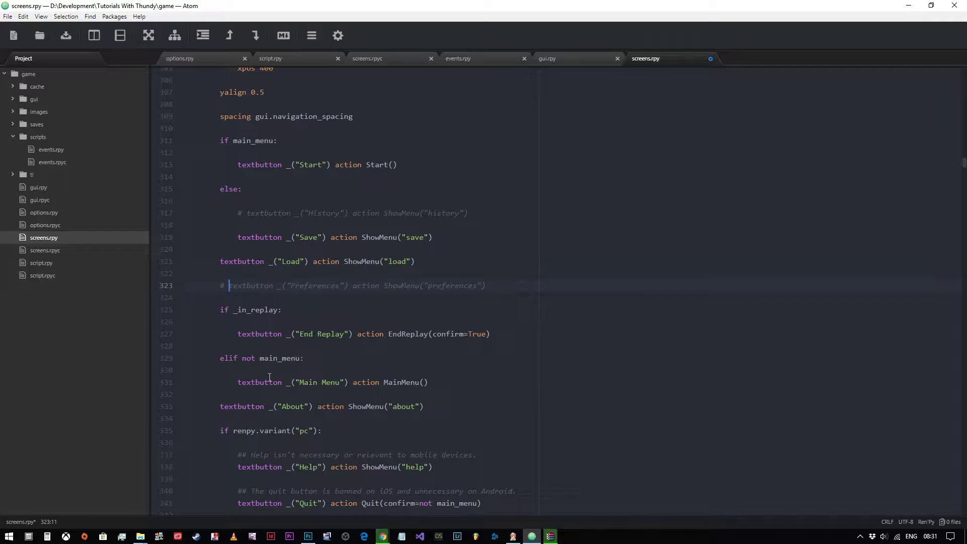
mouse_move(436, 391)
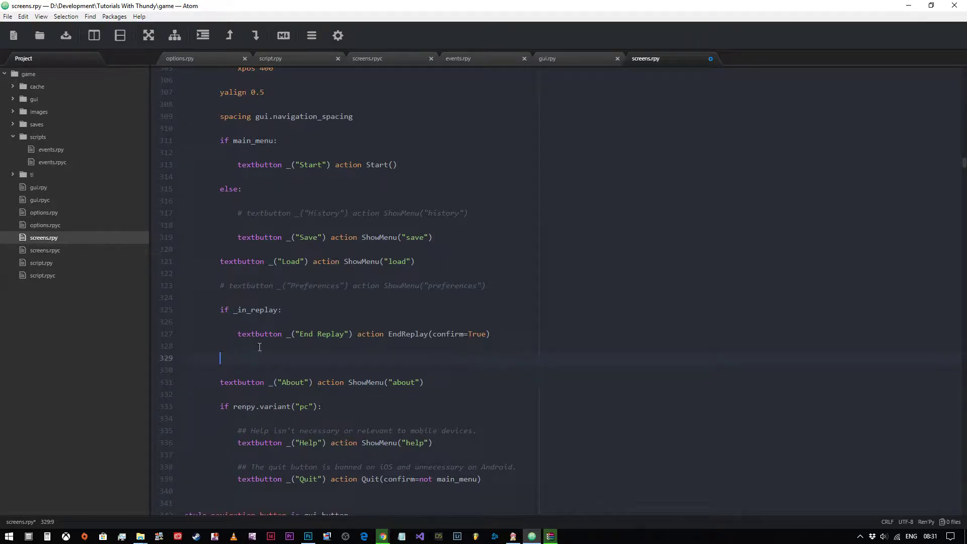
Delete the About and Help button lines, leaving Main Menu under else, and save screens.rpy.
key(Backspace)
text(textbutton _("Main Menu") action MainMenu()
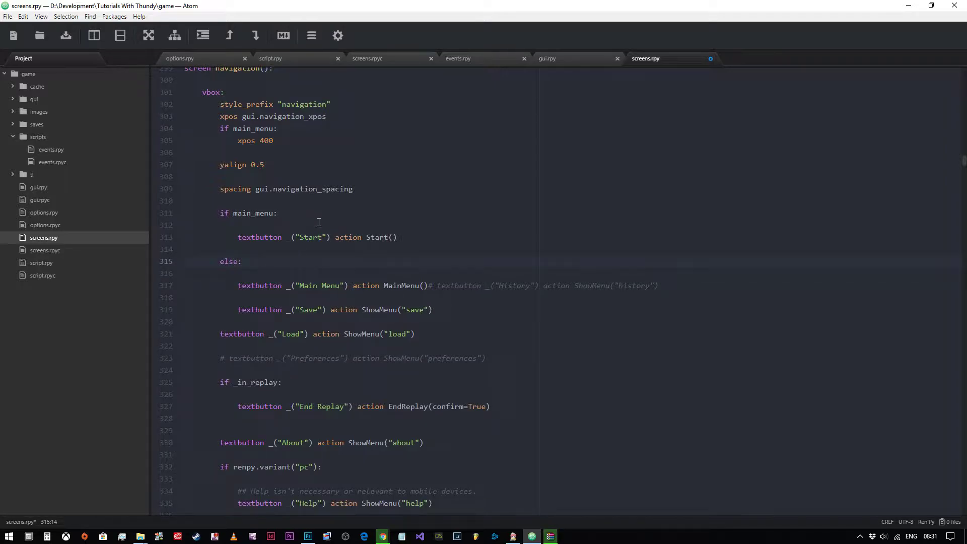
click(242, 261)
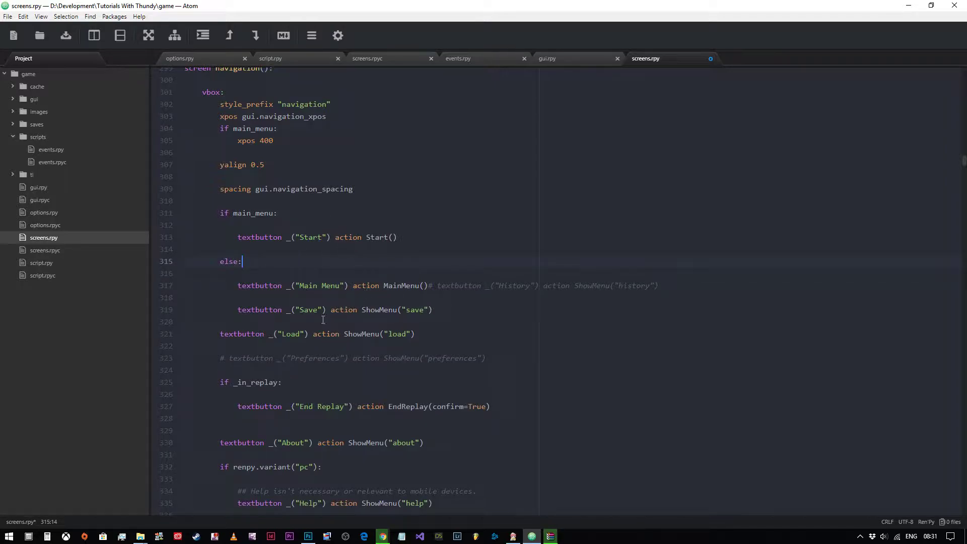
mouse_move(338, 298)
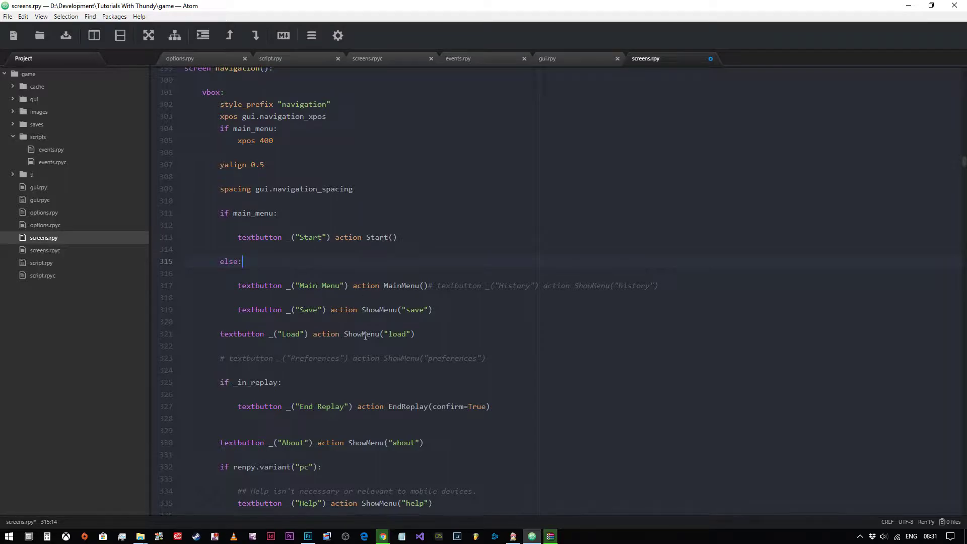
scroll(down, 3)
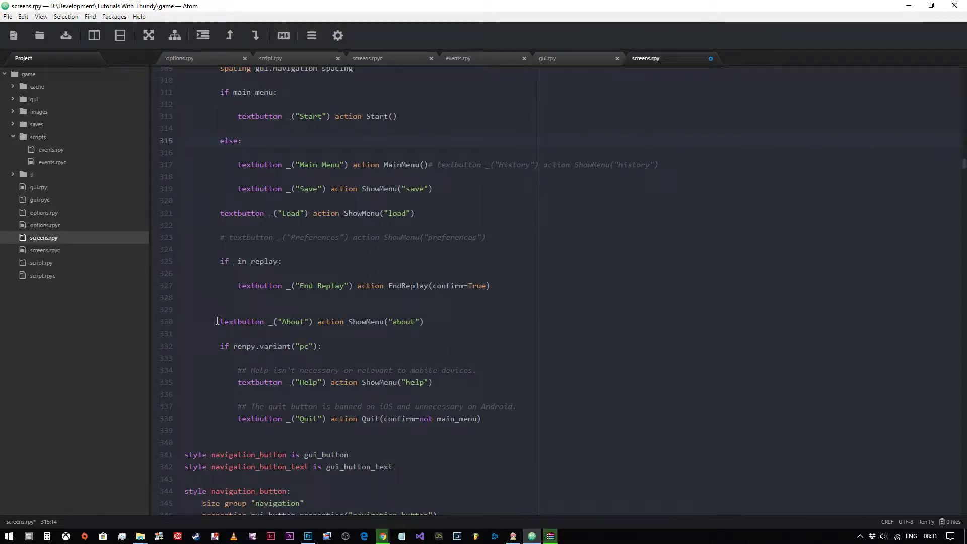
click(221, 321)
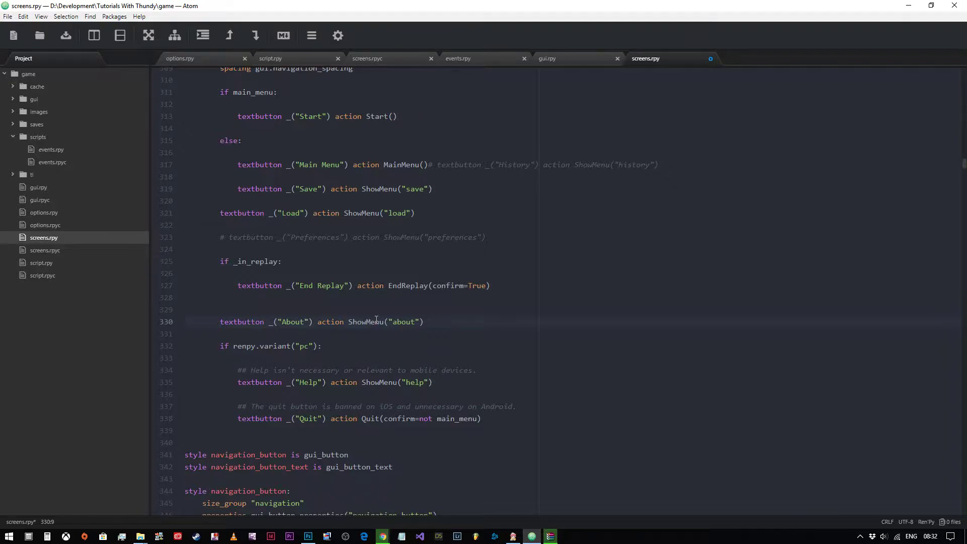
text(#)
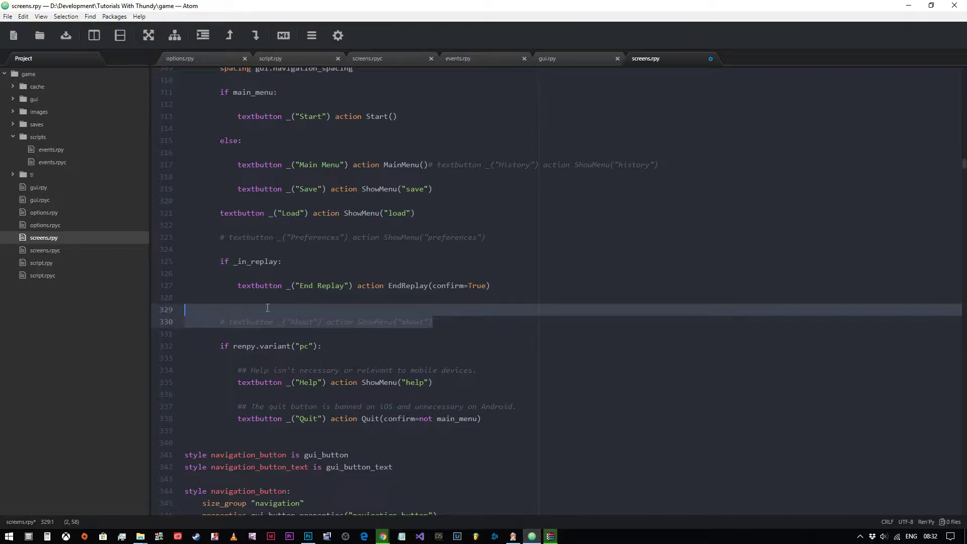
key(Backspace)
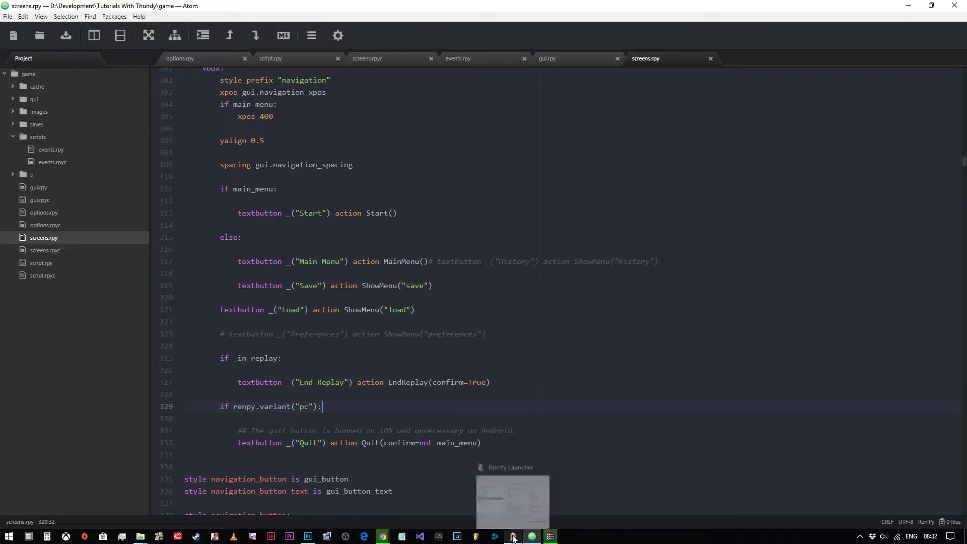
Launch the game to check the trimmed Start/Load/Quit menu, view the save screen, then close it.
click(513, 536)
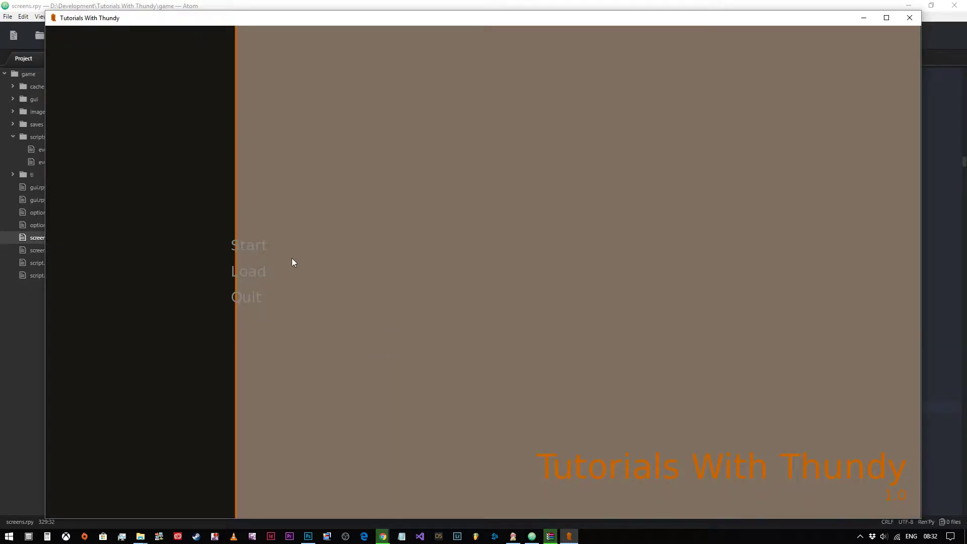
mouse_move(248, 271)
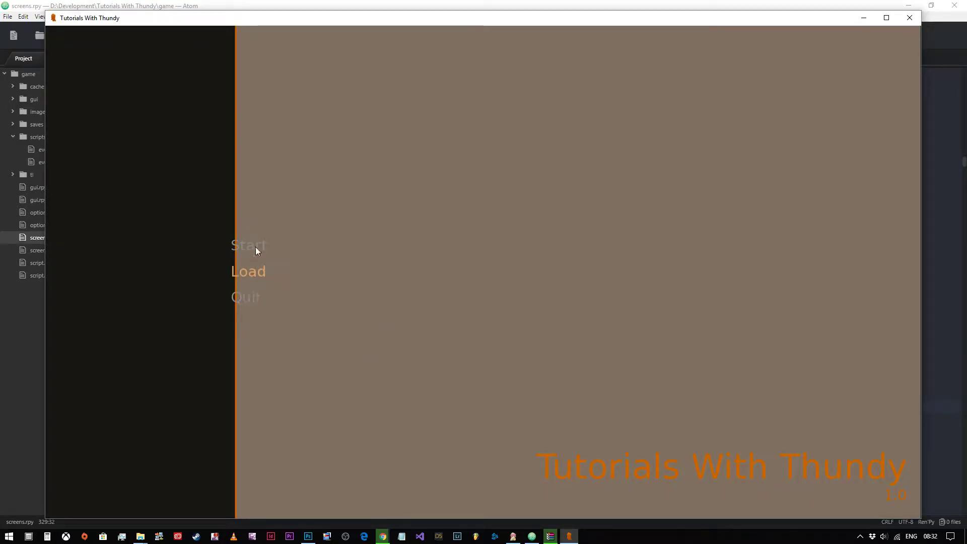
mouse_move(250, 255)
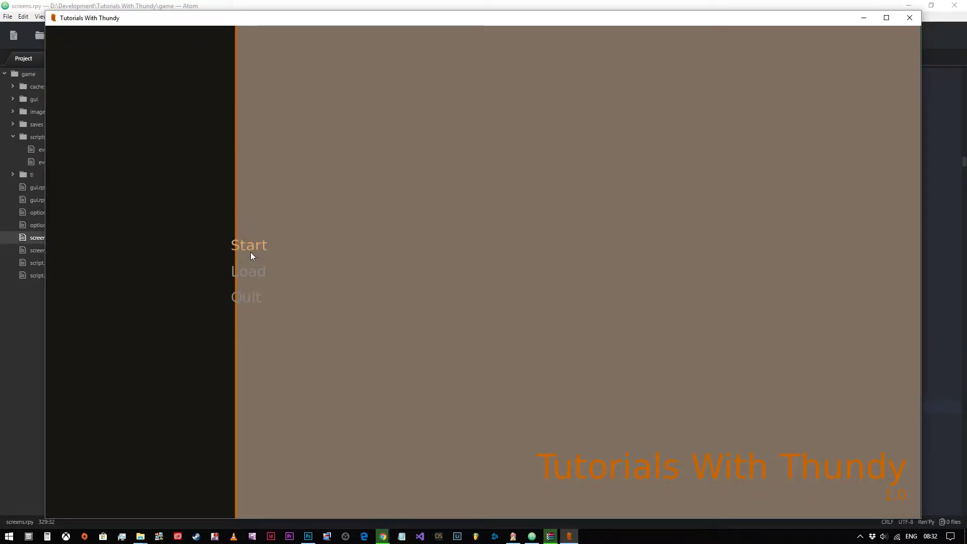
mouse_move(293, 307)
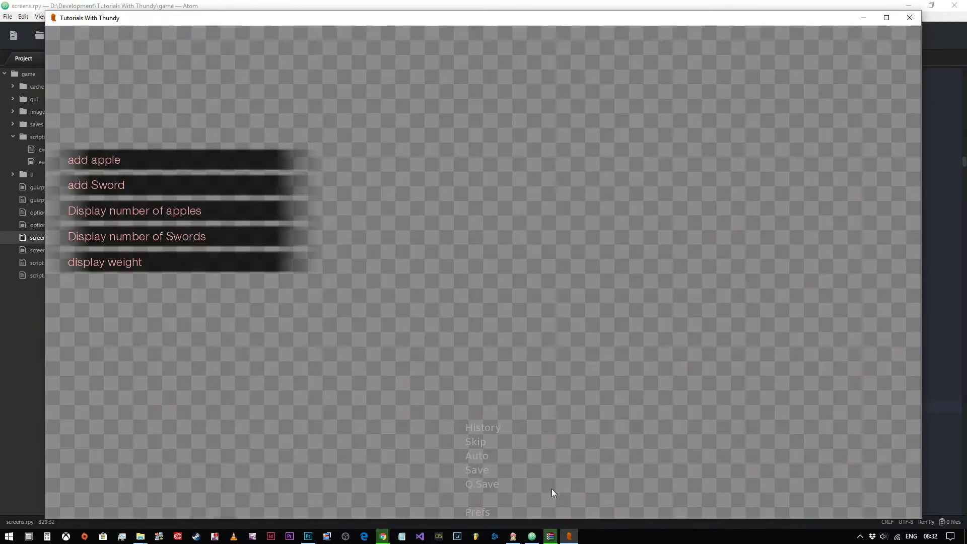
mouse_move(482, 427)
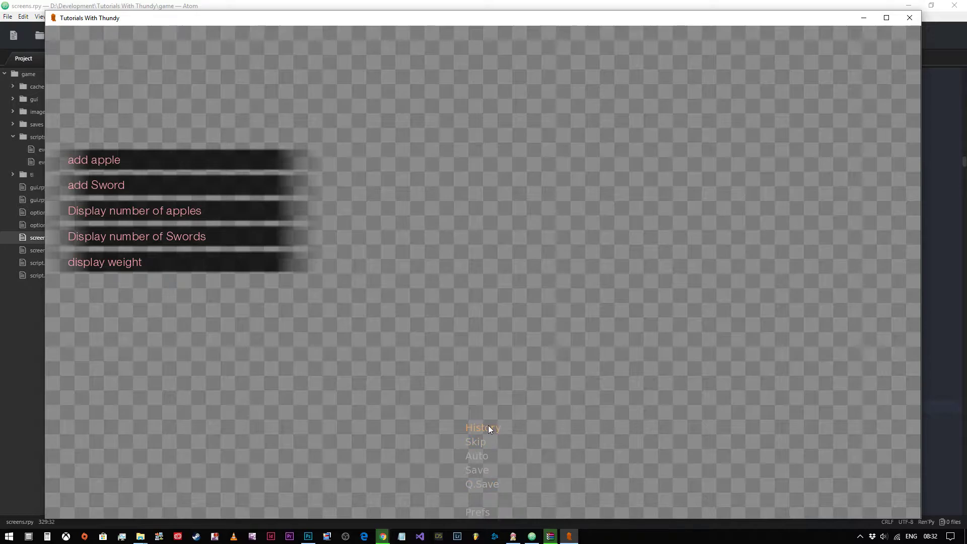
mouse_move(477, 510)
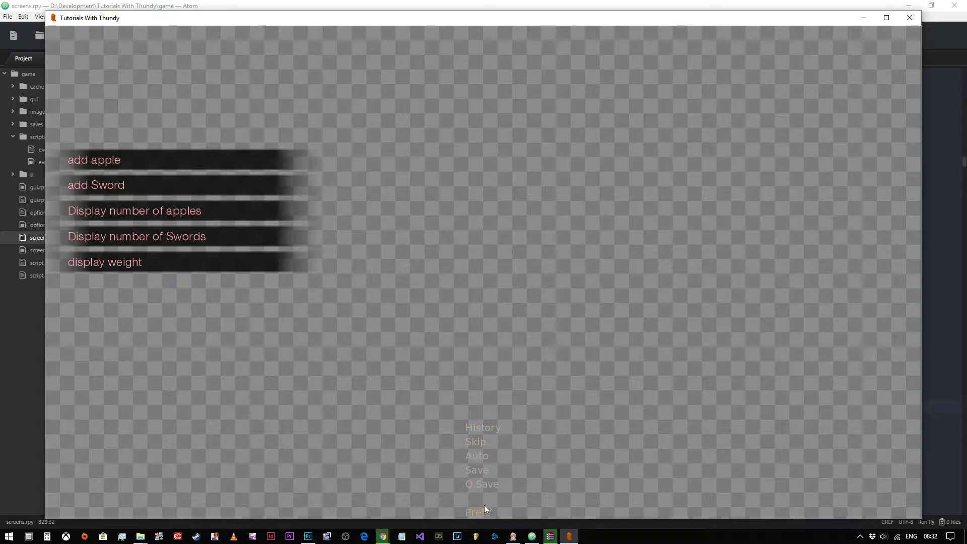
mouse_move(475, 316)
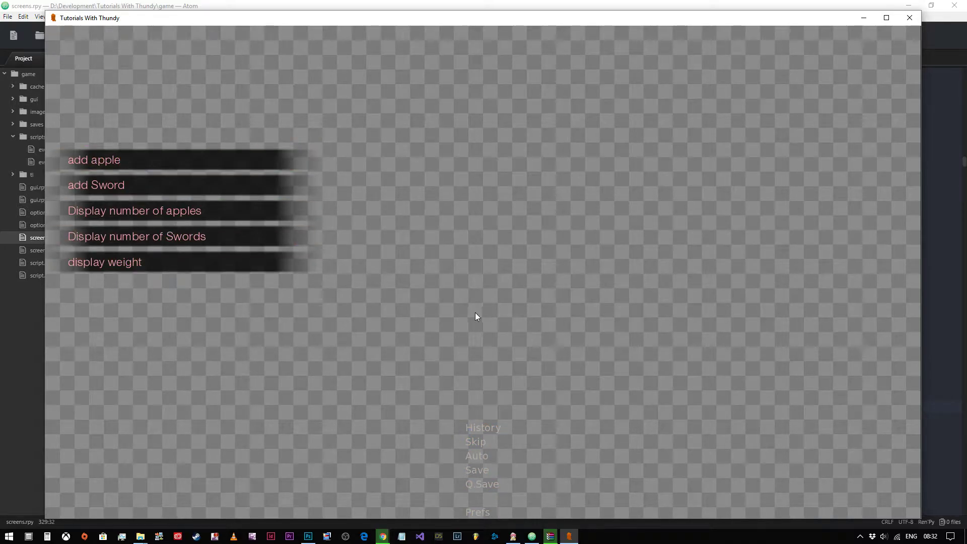
mouse_move(549, 197)
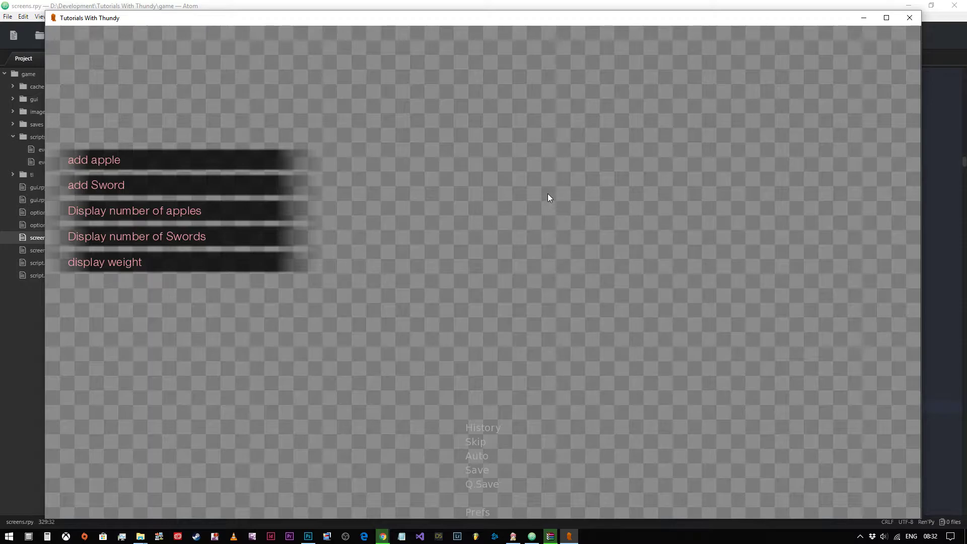
click(476, 469)
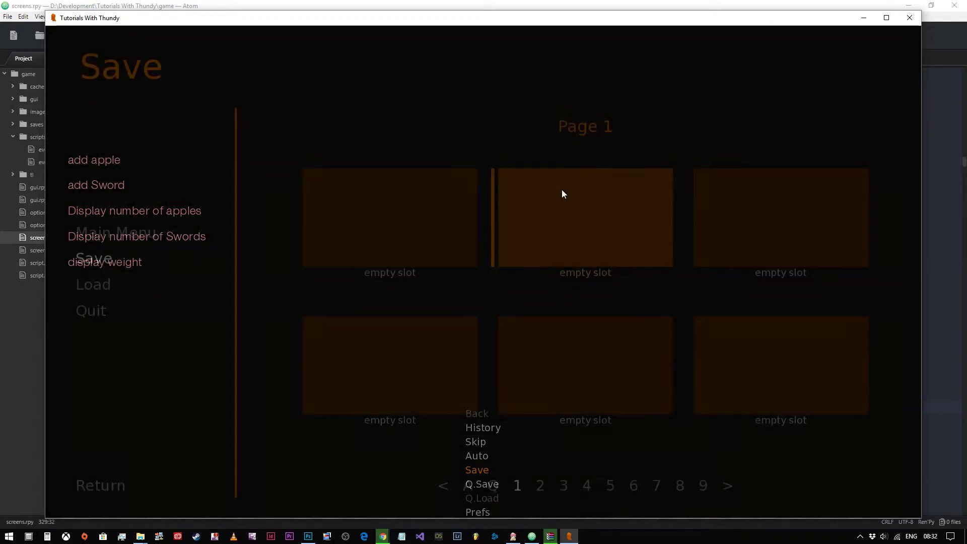
click(91, 310)
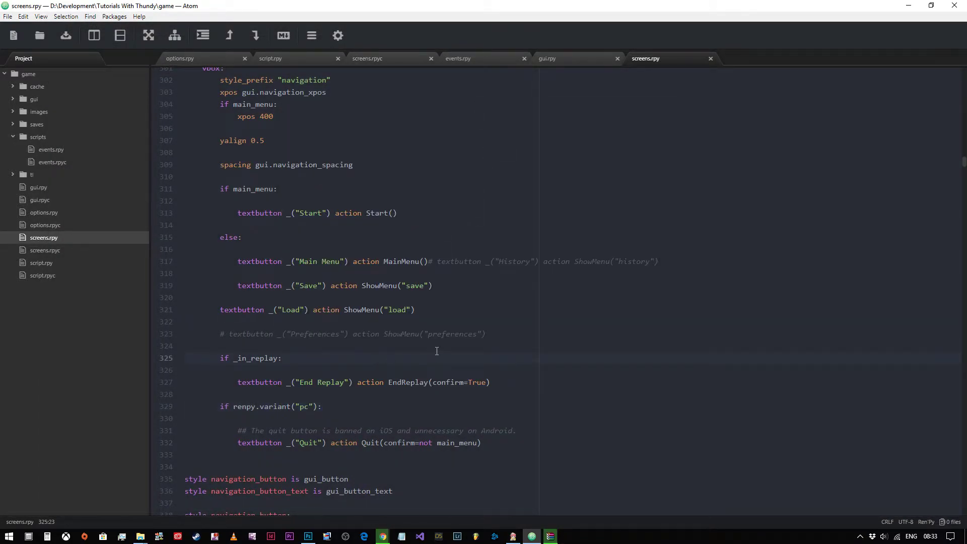
Change yalign in style main_menu_vbox from 1.0 to 0.0 so the title sits at the top.
scroll(down, 3)
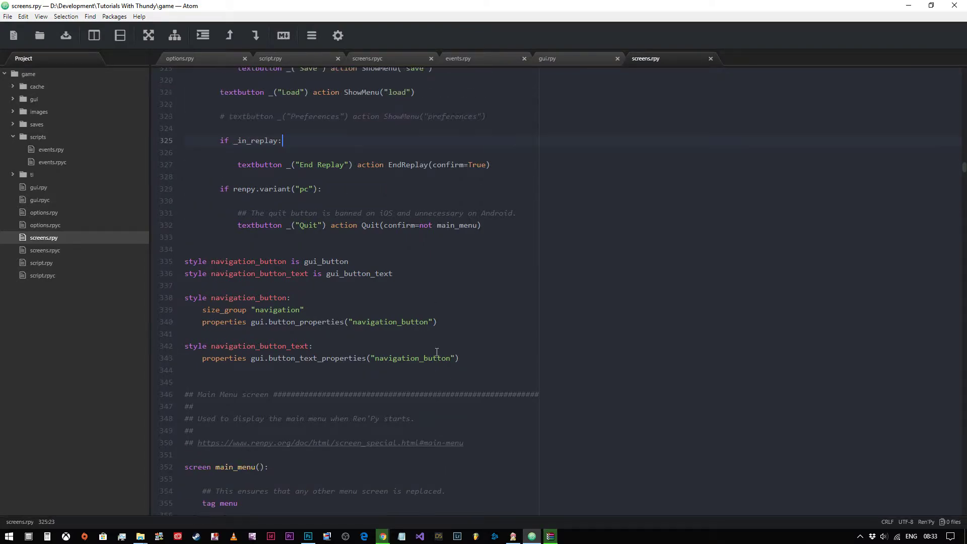
scroll(down, 3)
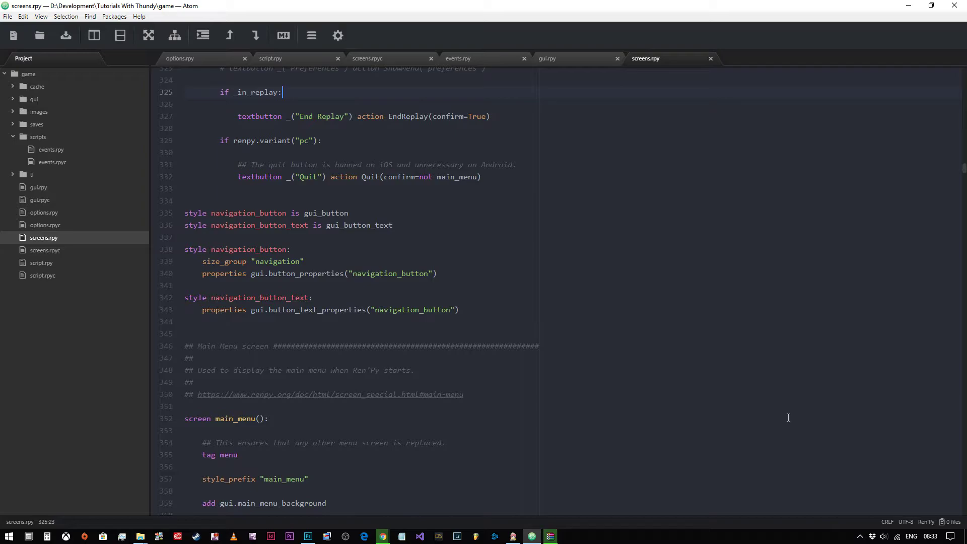
scroll(up, 3)
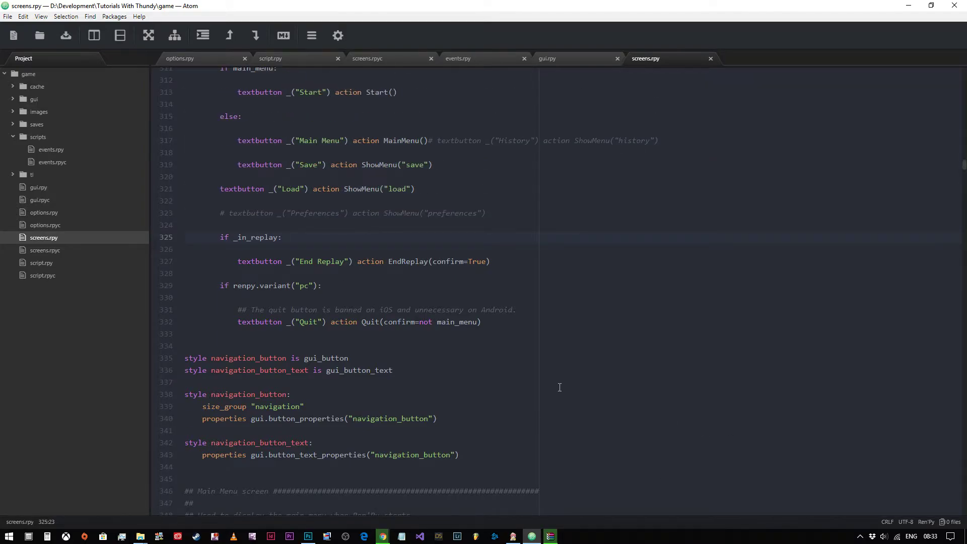
scroll(down, 3)
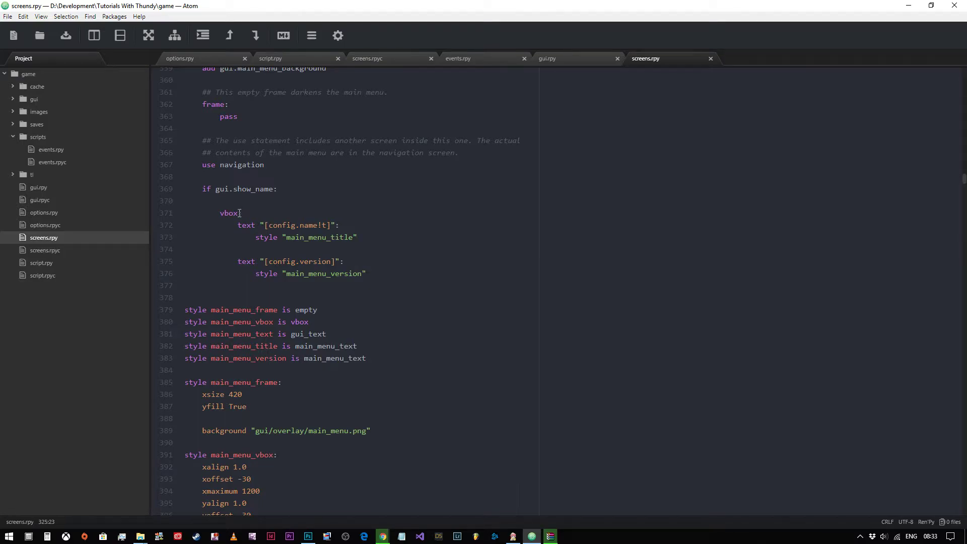
scroll(down, 3)
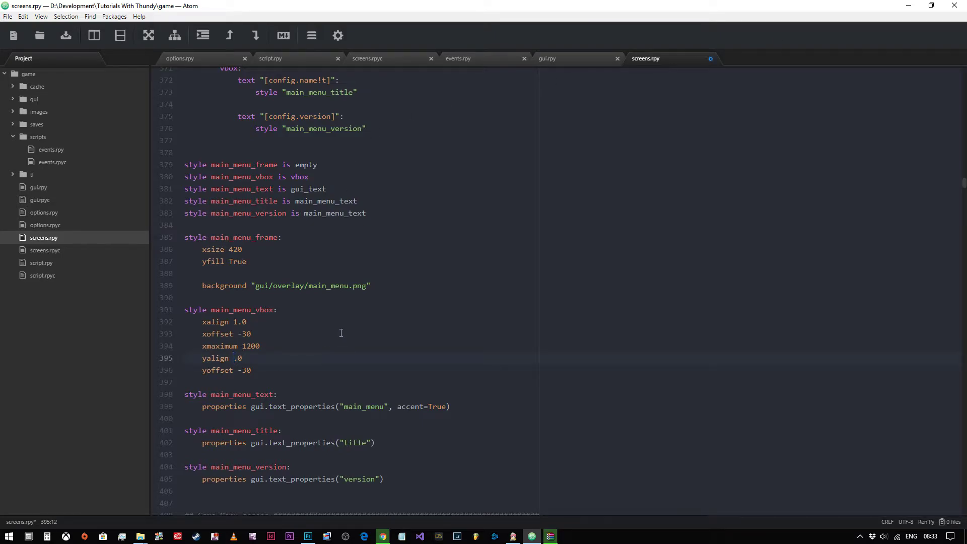
text(0)
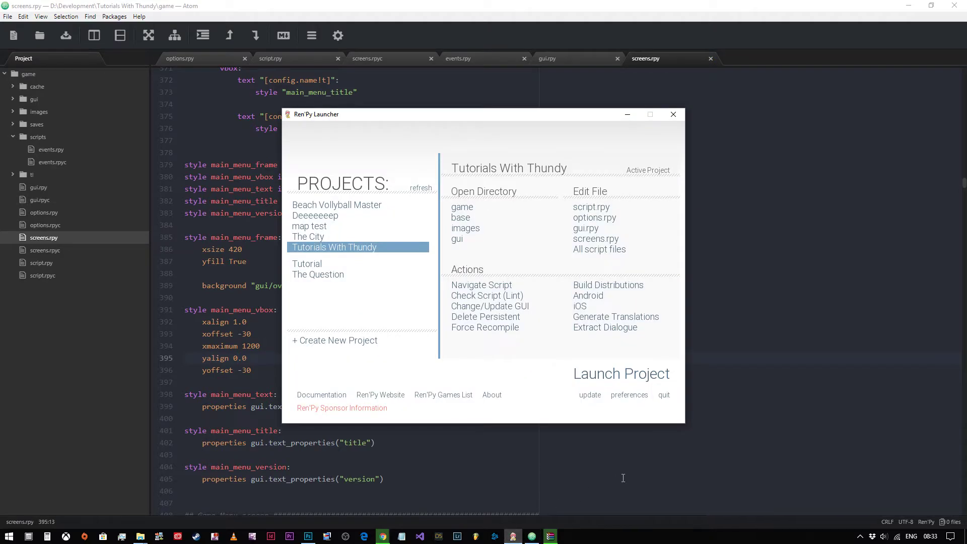
Comment out yoffset -30 in main_menu_vbox and relaunch the project to check the top-right title.
click(622, 372)
text(# )
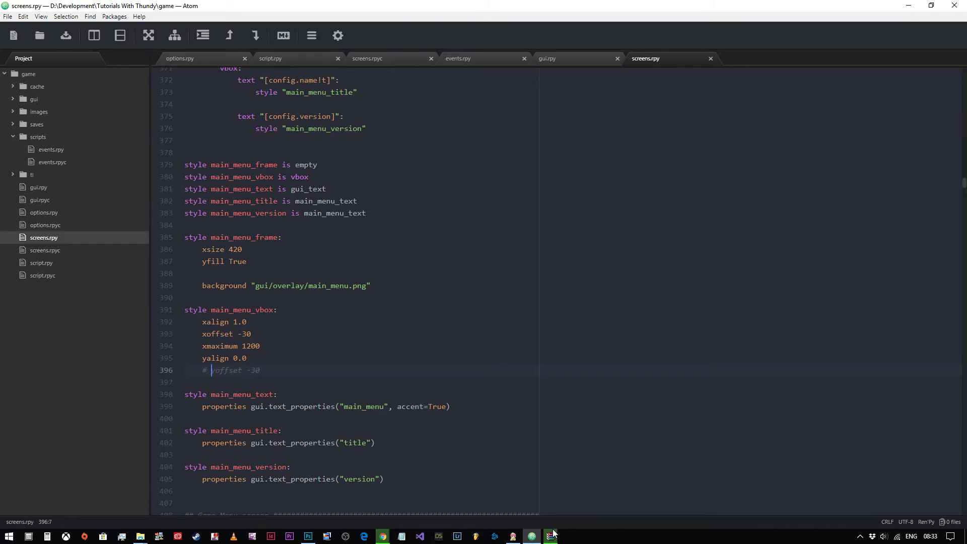
click(549, 534)
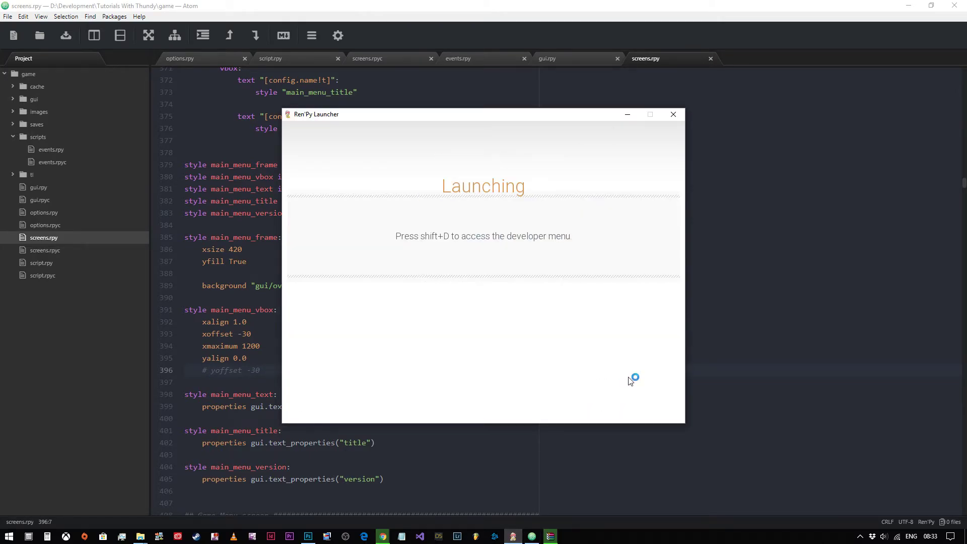
mouse_move(789, 244)
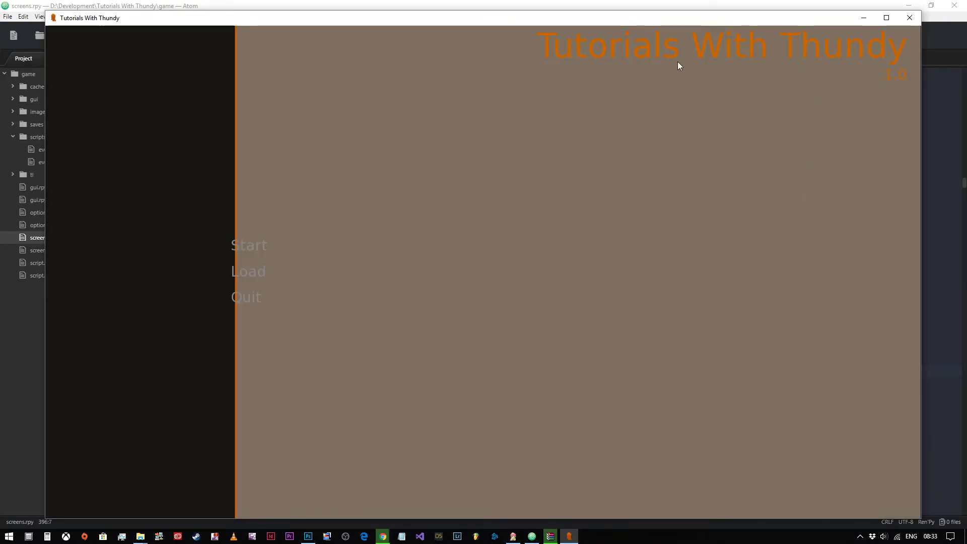
mouse_move(882, 84)
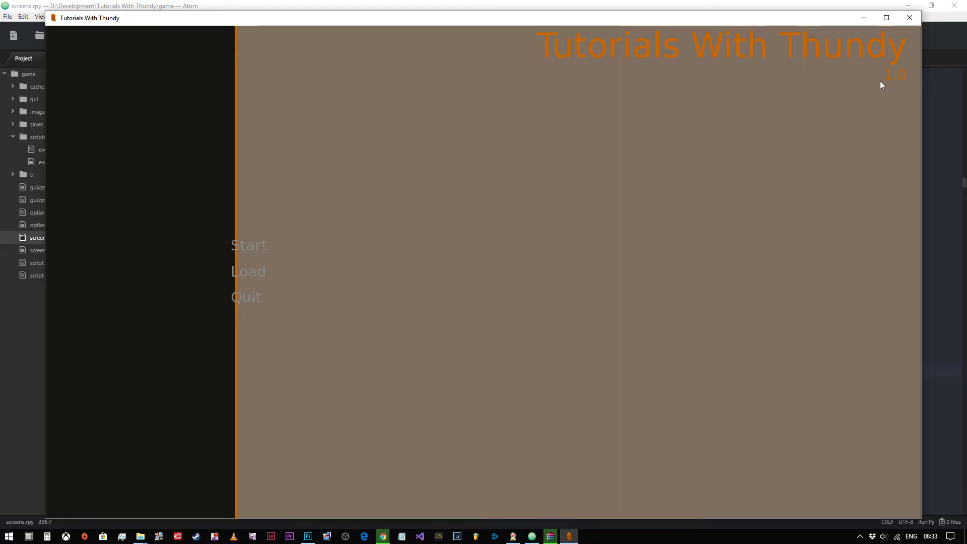